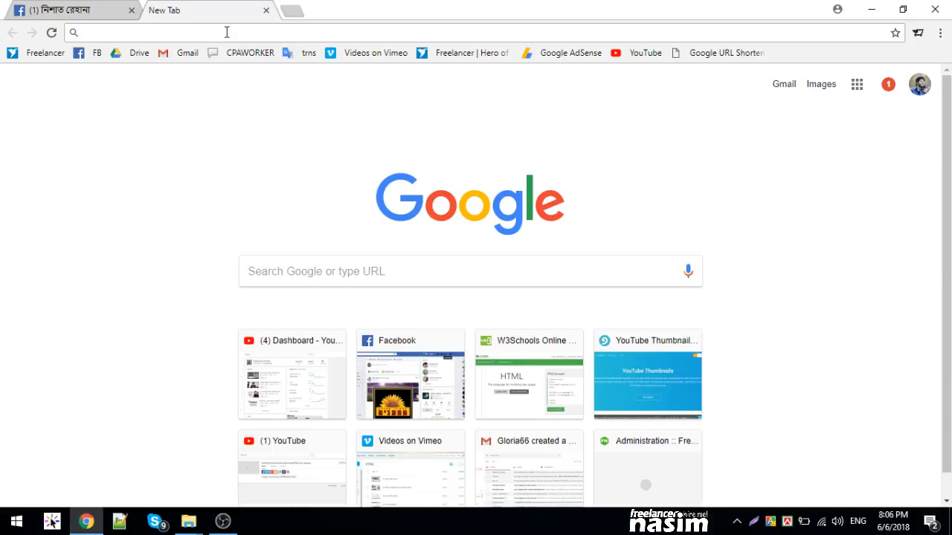
Replace the typed 'website agency' search with the address freelancernasim.com/cpanel.
{"action": "type", "text": "webs"}
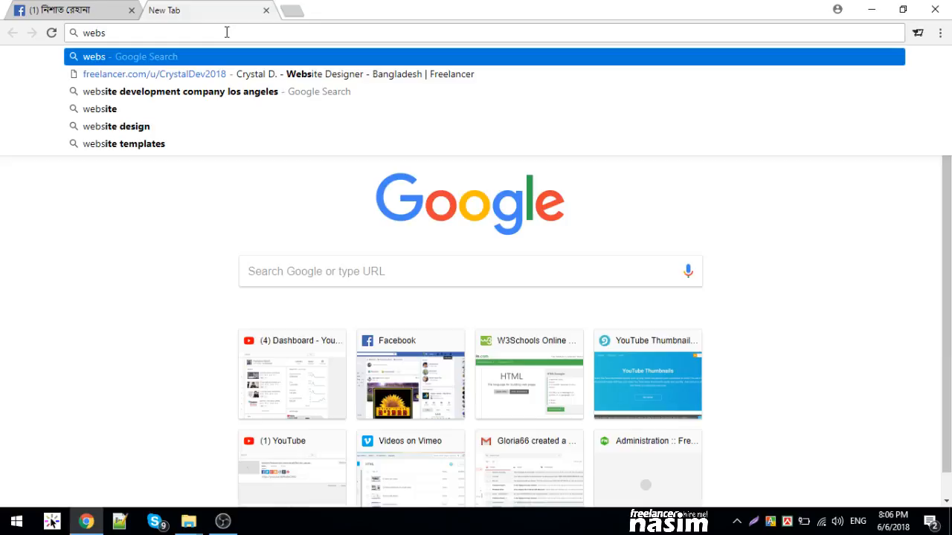
{"action": "type", "text": "agen"}
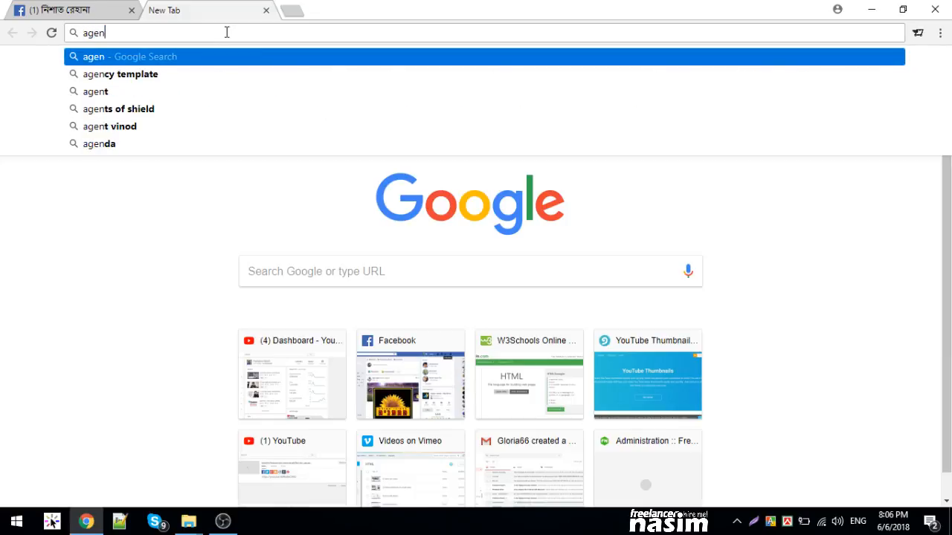
{"action": "type", "text": "cy"}
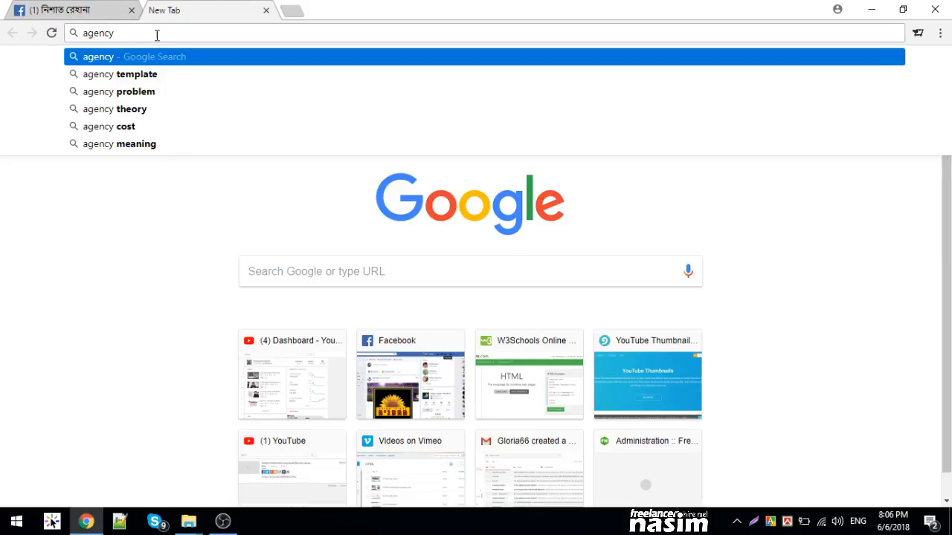
{"action": "triple_click", "coordinate": [97, 33]}
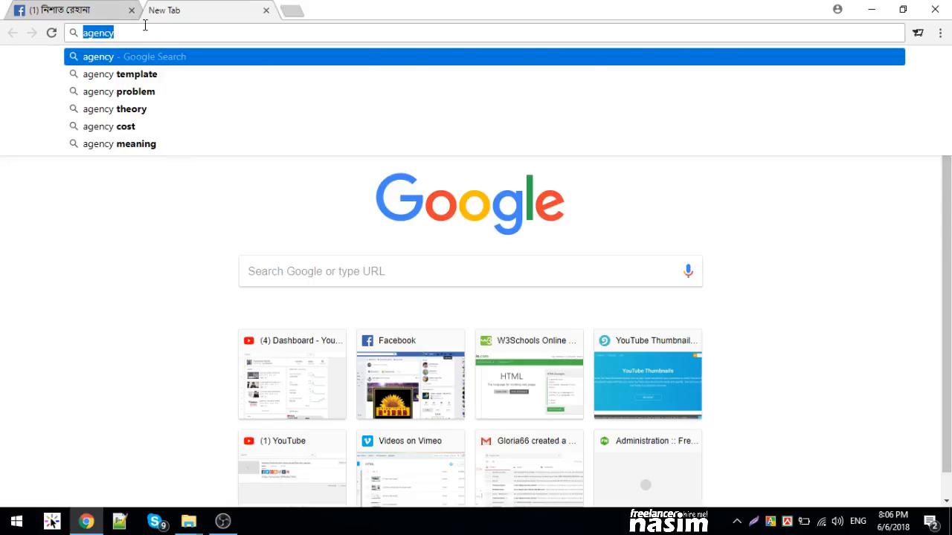
{"action": "type", "text": "freelancernasim.com/cpanel"}
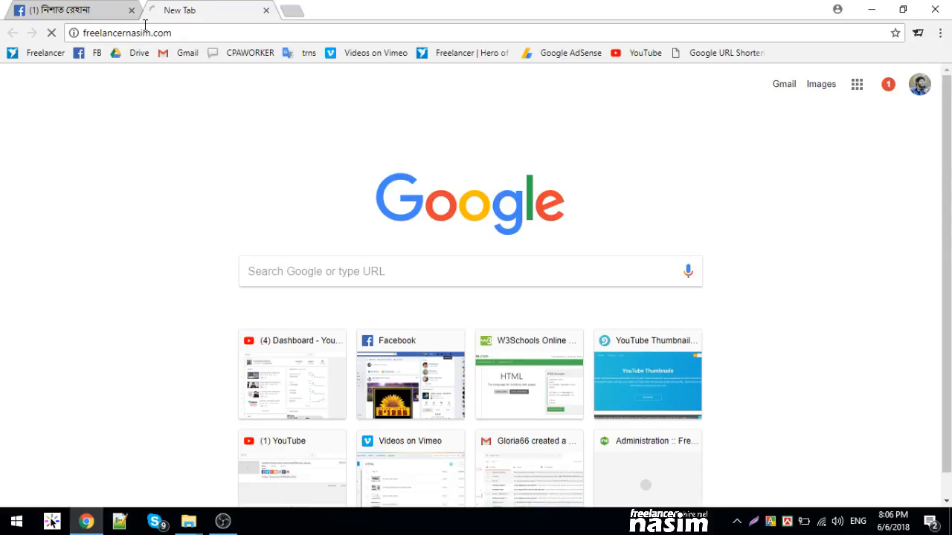
{"action": "left_click", "coordinate": [131, 9]}
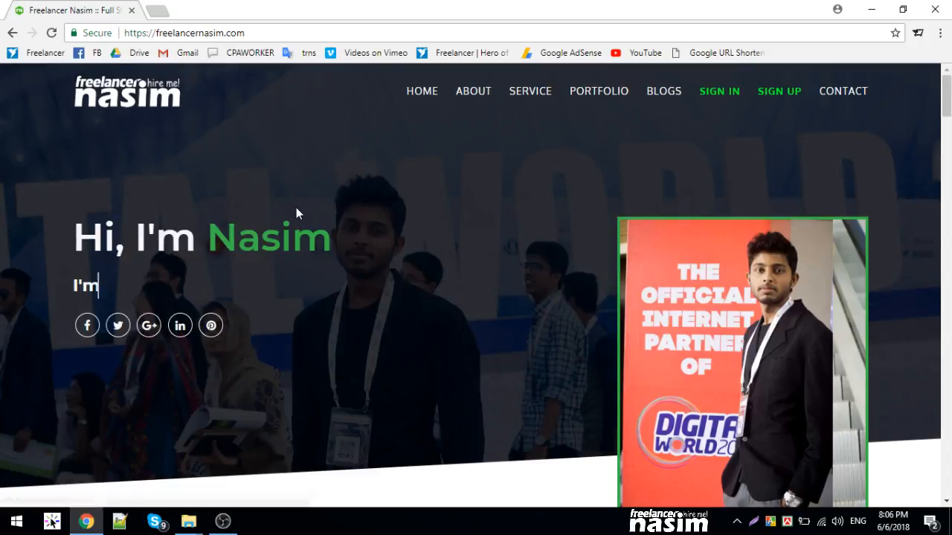
{"action": "scroll", "scroll_direction": "down", "scroll_amount": 3}
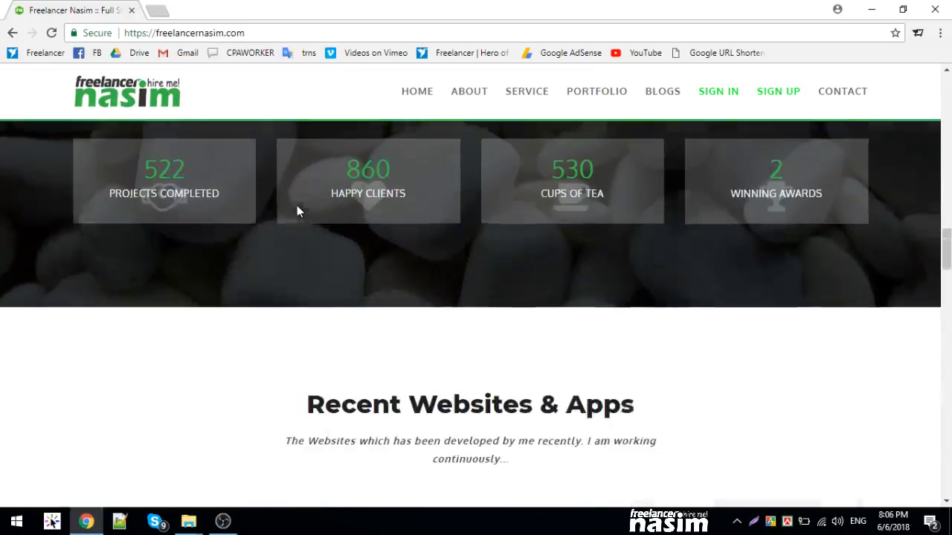
{"action": "scroll", "scroll_direction": "down", "scroll_amount": 3}
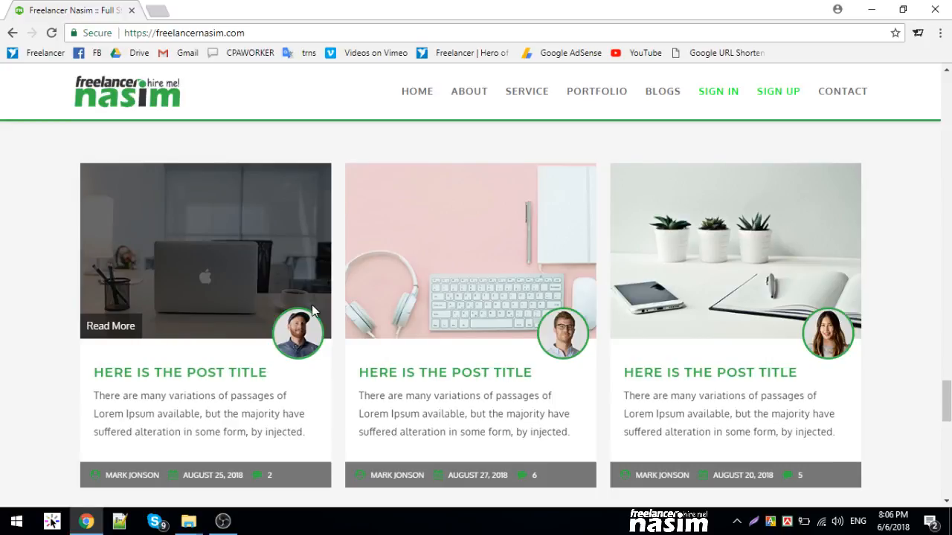
{"action": "scroll", "scroll_direction": "down", "scroll_amount": 3}
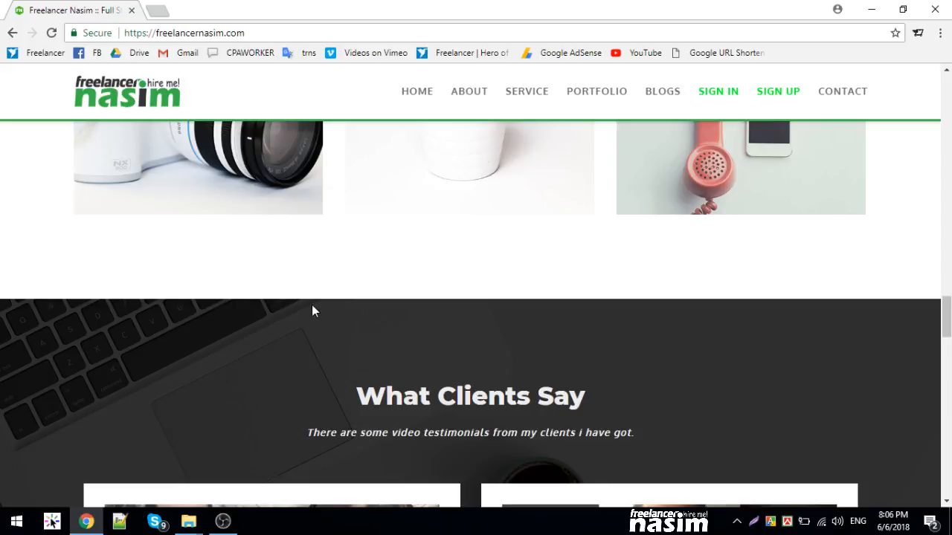
{"action": "scroll", "scroll_direction": "up", "scroll_amount": 3}
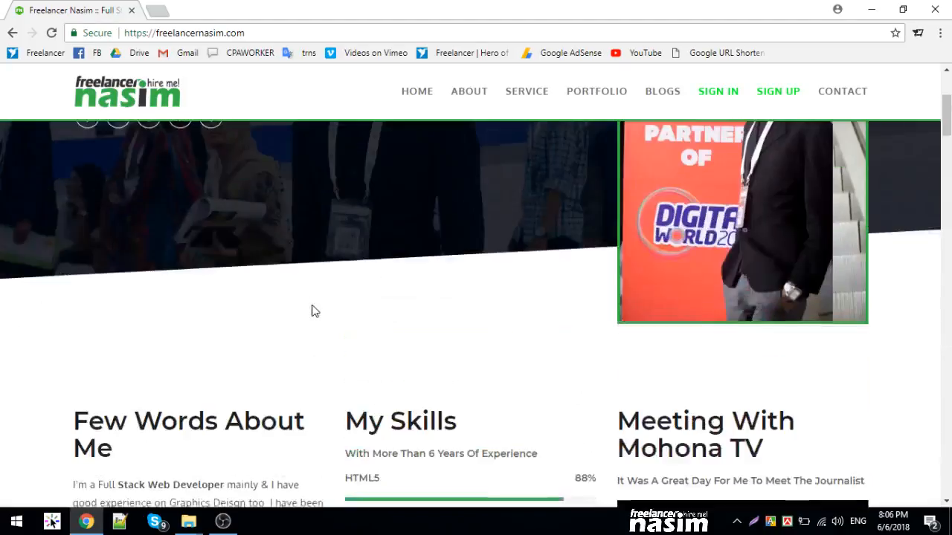
{"action": "scroll", "scroll_direction": "up", "scroll_amount": 3}
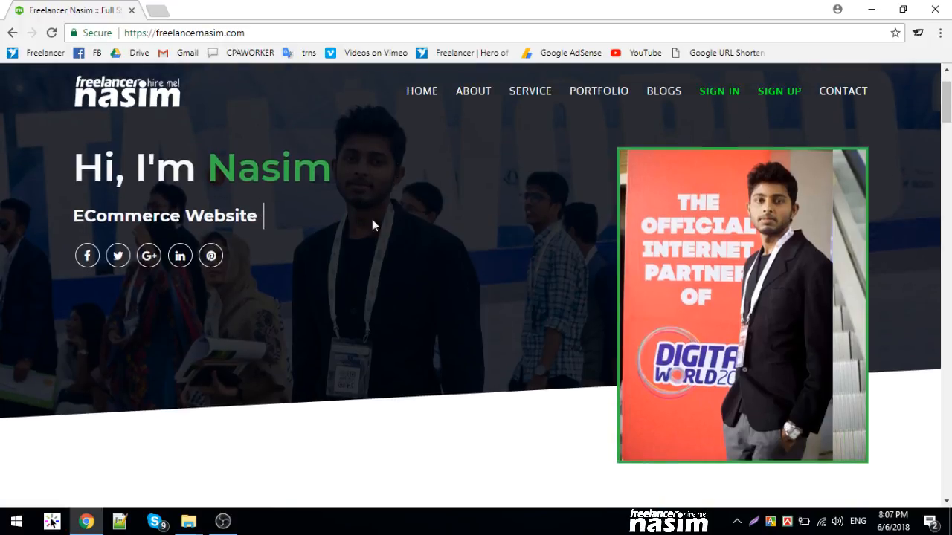
{"action": "mouse_move", "coordinate": [364, 241]}
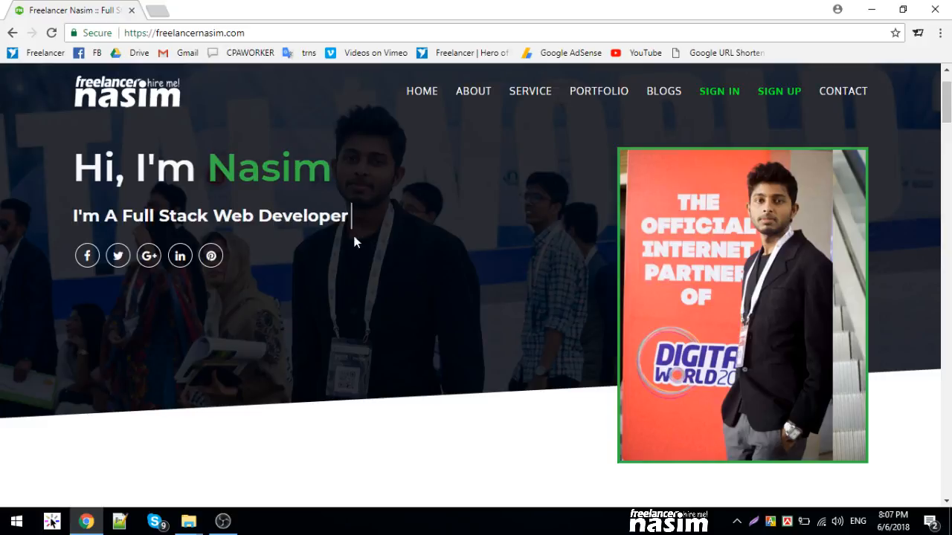
{"action": "scroll", "scroll_direction": "down", "scroll_amount": 3}
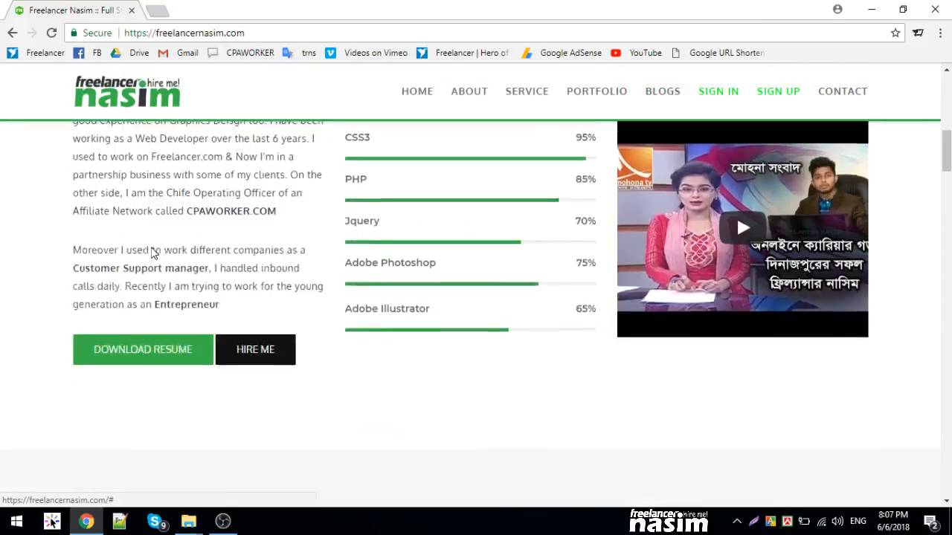
{"action": "scroll", "scroll_direction": "down", "scroll_amount": 3}
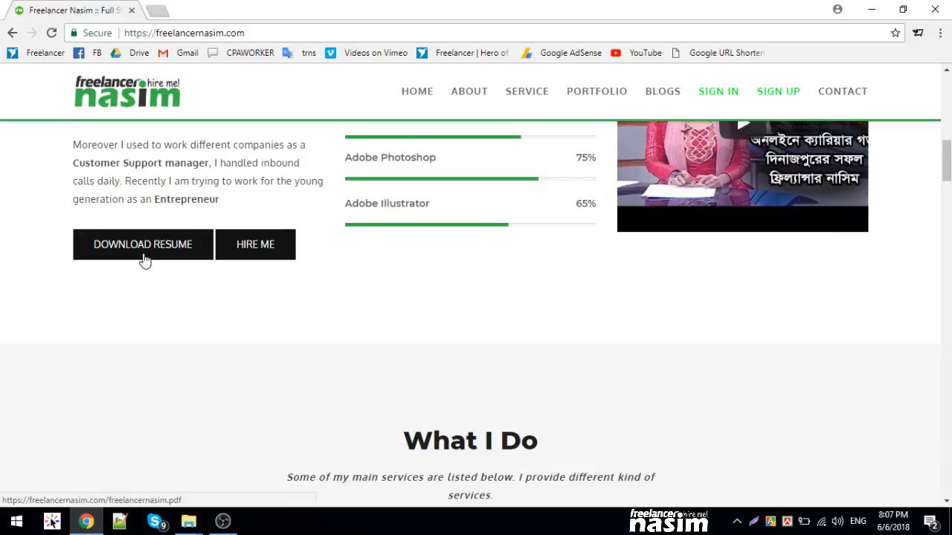
{"action": "mouse_move", "coordinate": [256, 244]}
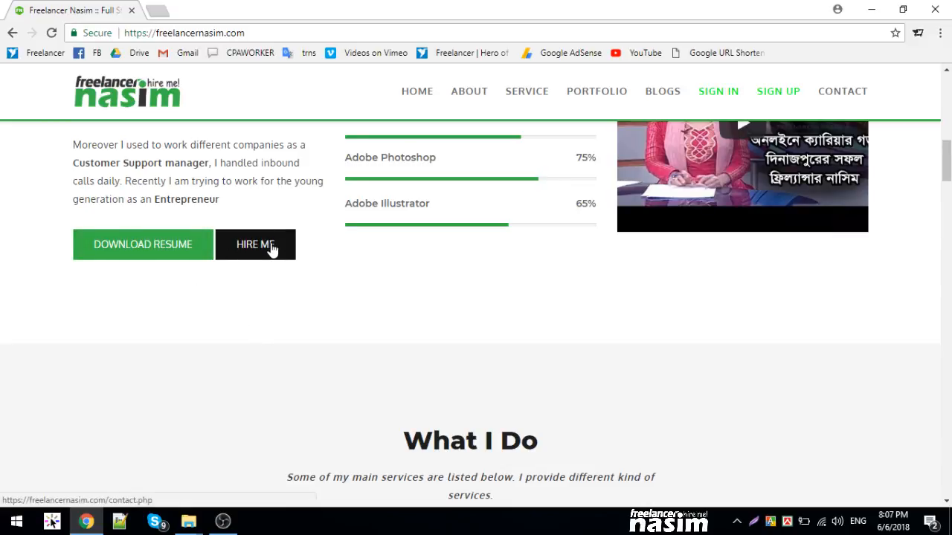
{"action": "mouse_move", "coordinate": [253, 271]}
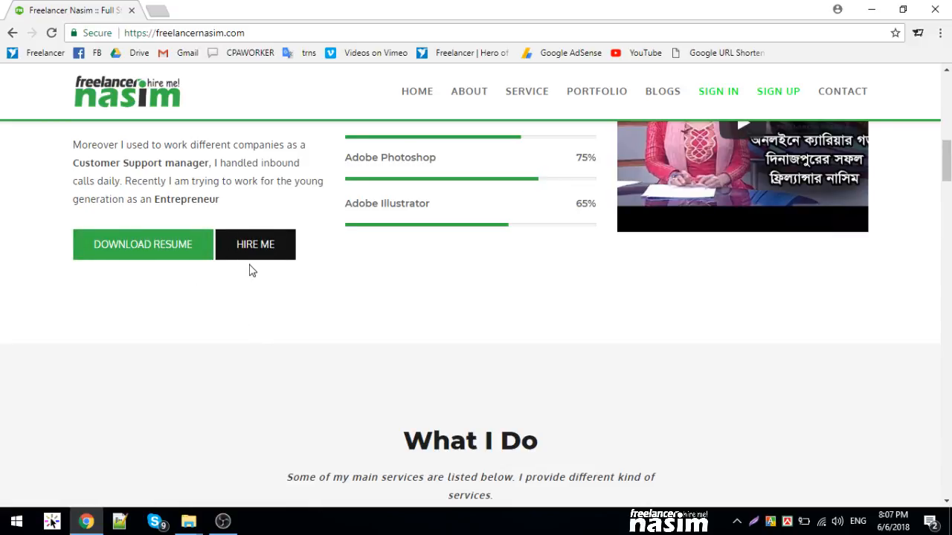
{"action": "scroll", "scroll_direction": "down", "scroll_amount": 3}
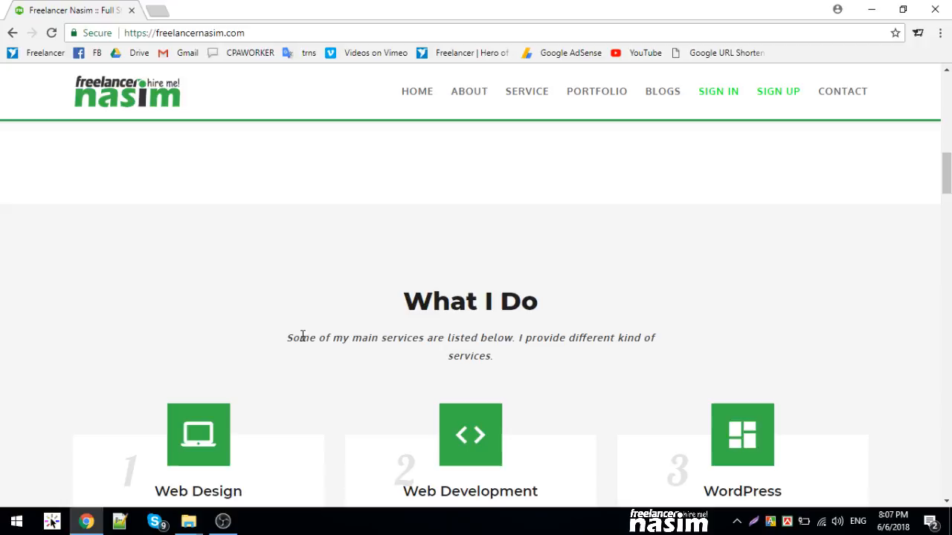
{"action": "scroll", "scroll_direction": "down", "scroll_amount": 3}
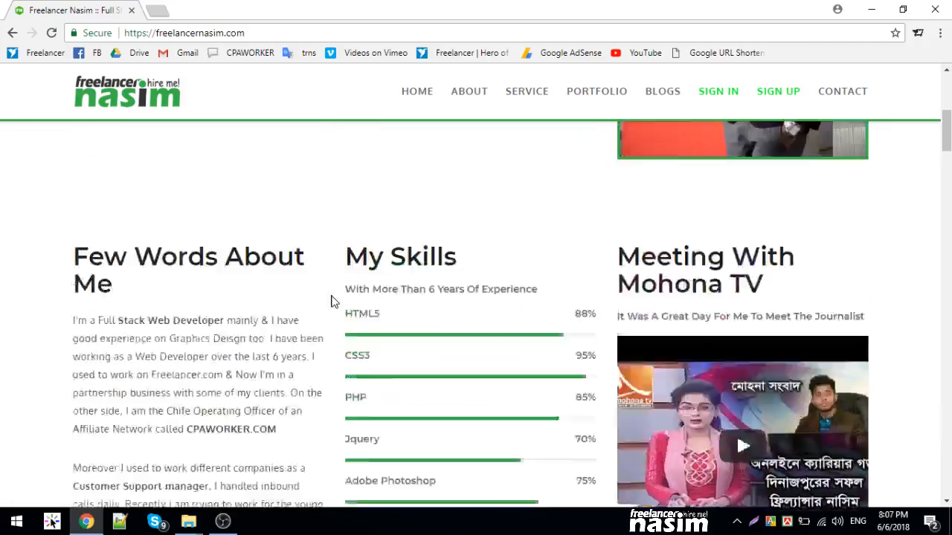
{"action": "scroll", "scroll_direction": "up", "scroll_amount": 3}
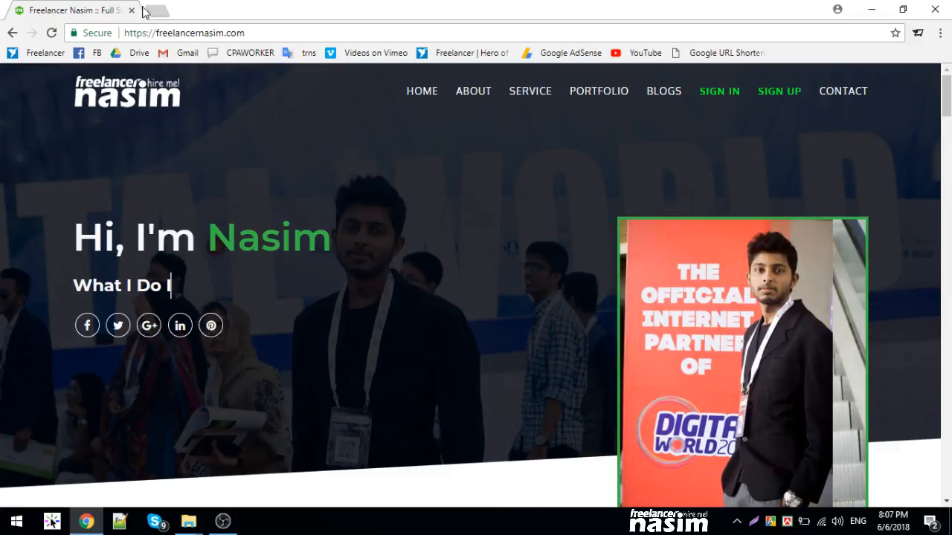
Load getbootstrap.com in a fresh tab and browse its installation, CDN and themes sections.
{"action": "left_click", "coordinate": [149, 9]}
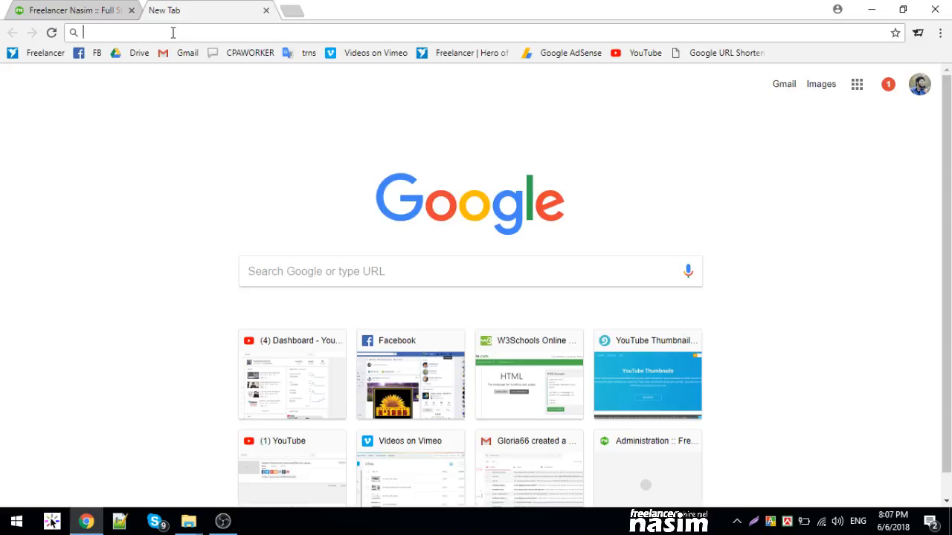
{"action": "type", "text": "bootstrap.com"}
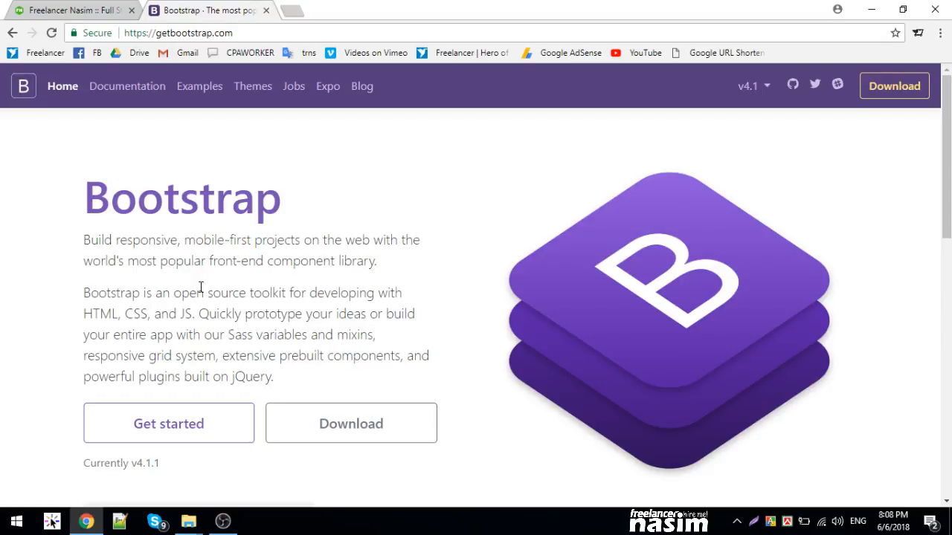
{"action": "scroll", "scroll_direction": "down", "scroll_amount": 3}
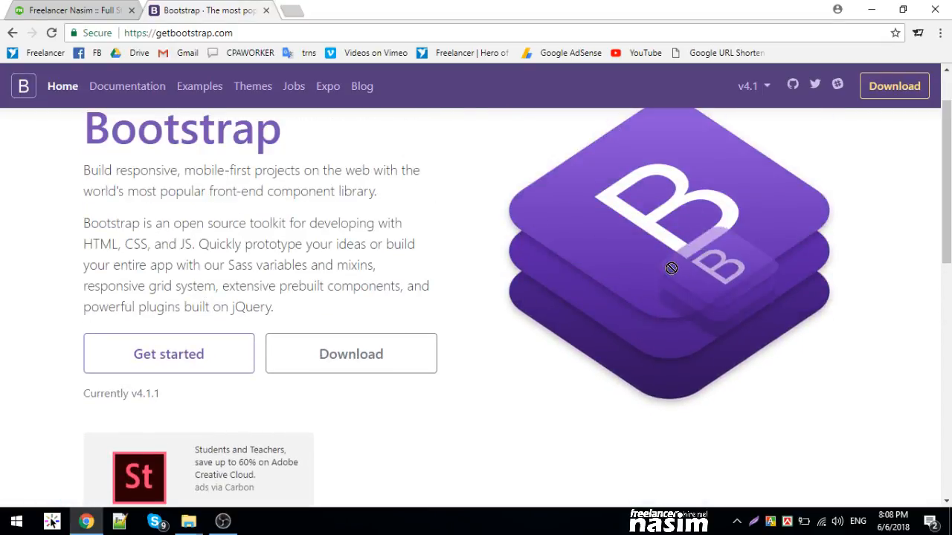
{"action": "scroll", "scroll_direction": "down", "scroll_amount": 3}
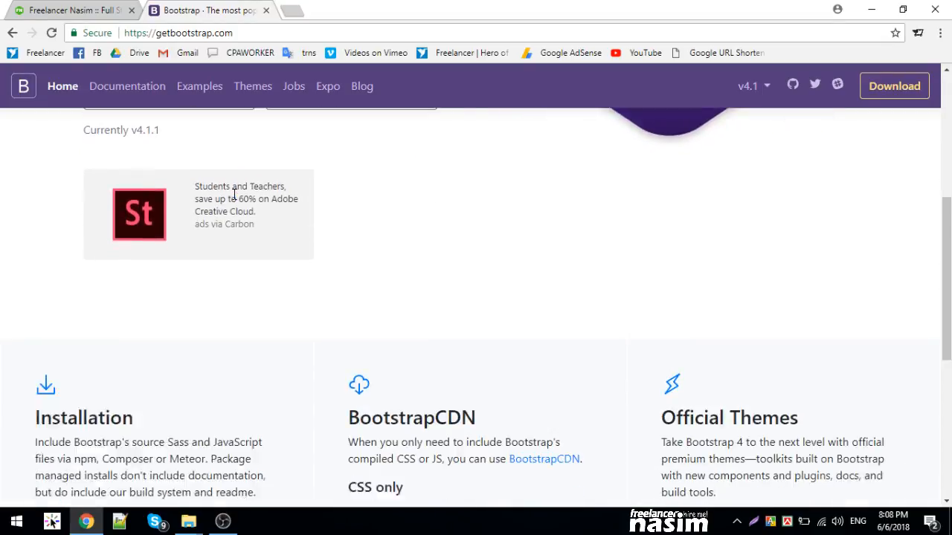
{"action": "scroll", "scroll_direction": "down", "scroll_amount": 3}
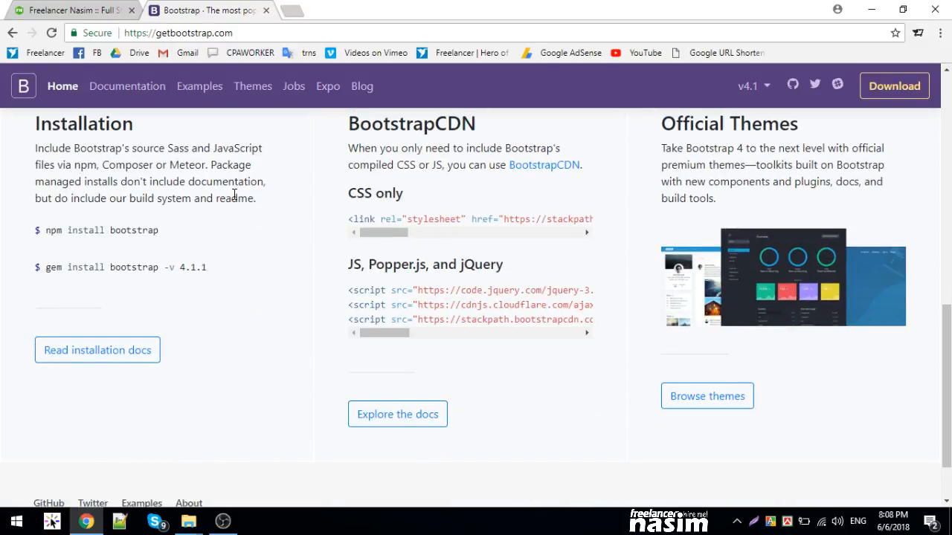
{"action": "scroll", "scroll_direction": "up", "scroll_amount": 3}
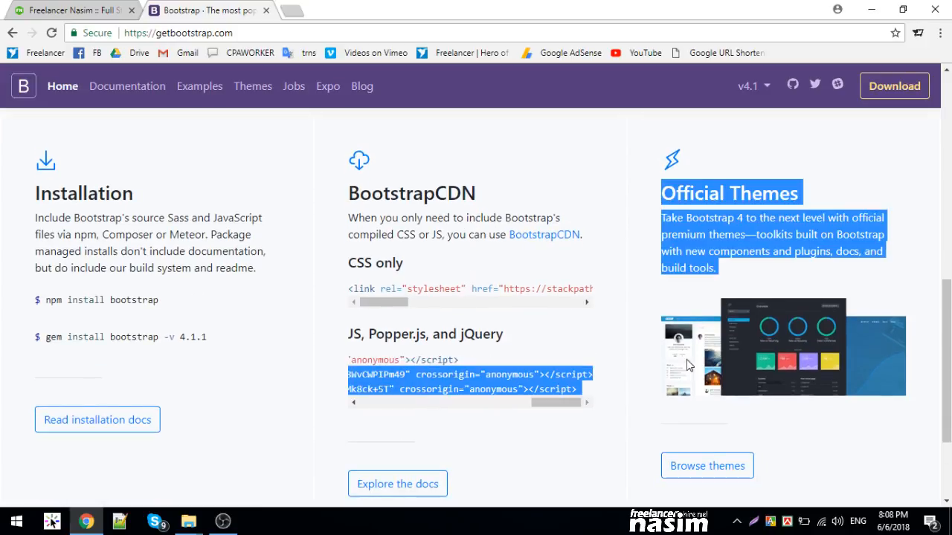
{"action": "left_click", "coordinate": [286, 378]}
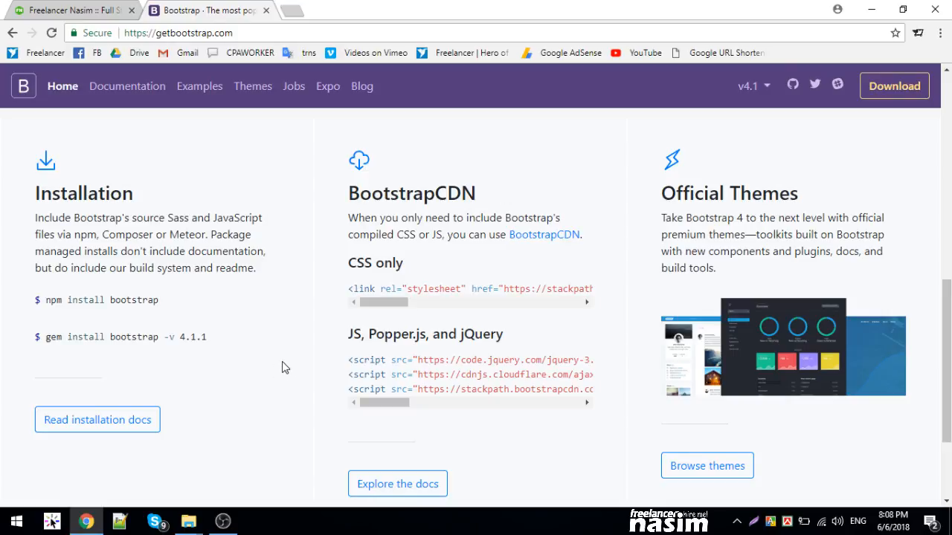
{"action": "scroll", "scroll_direction": "up", "scroll_amount": 3}
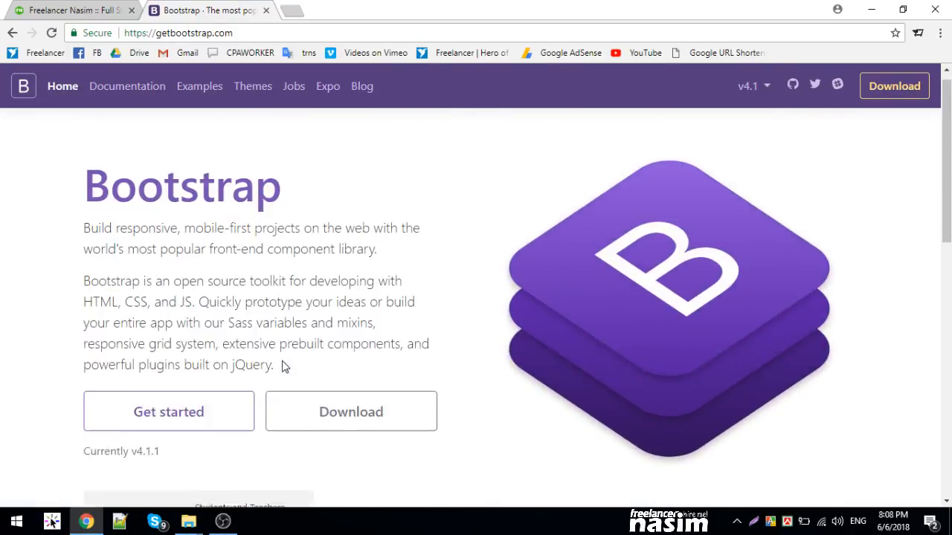
{"action": "scroll", "scroll_direction": "down", "scroll_amount": 3}
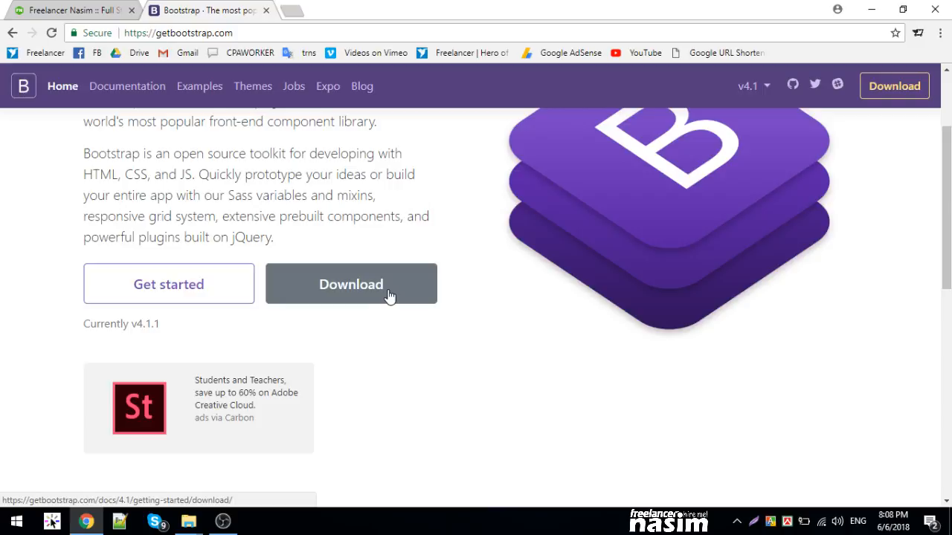
Go to the Bootstrap Download page and locate the Compiled CSS and JS section.
{"action": "left_click", "coordinate": [351, 282]}
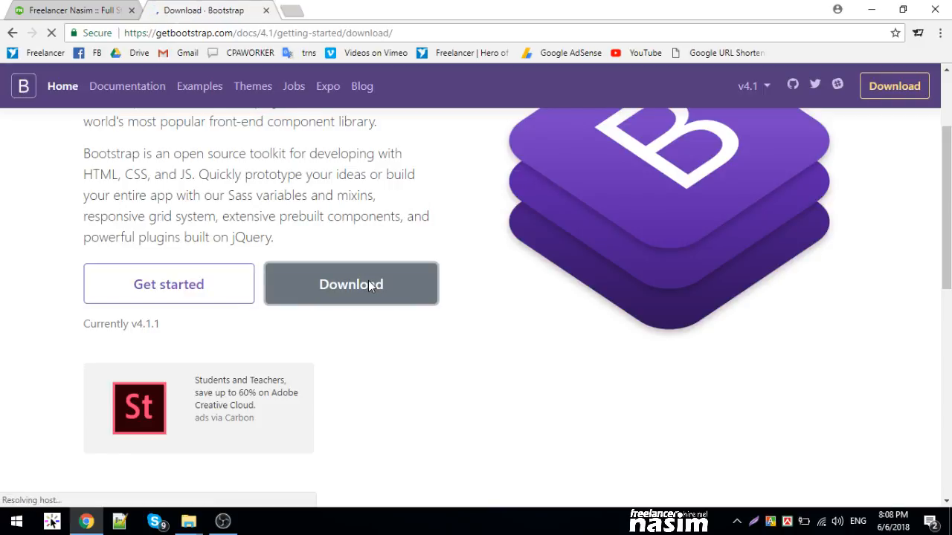
{"action": "left_click", "coordinate": [350, 284]}
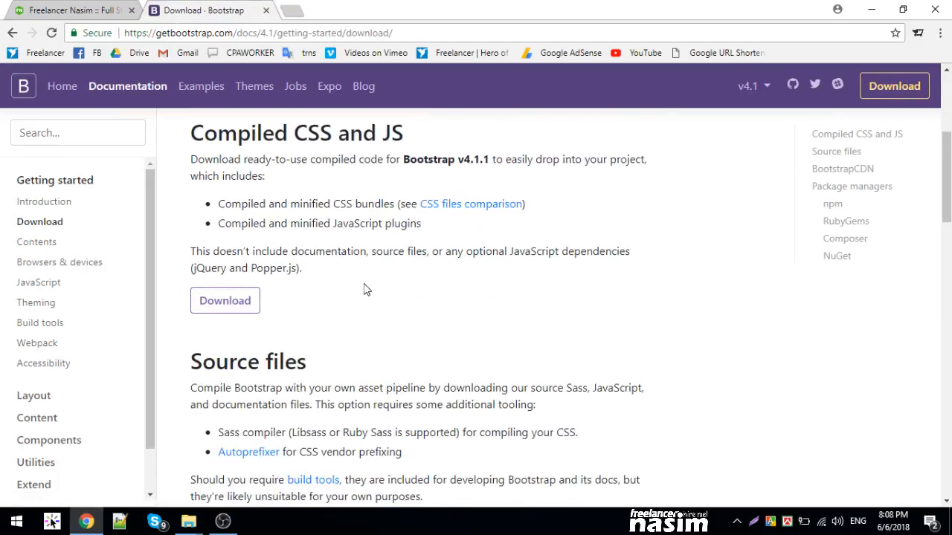
{"action": "scroll", "scroll_direction": "down", "scroll_amount": 3}
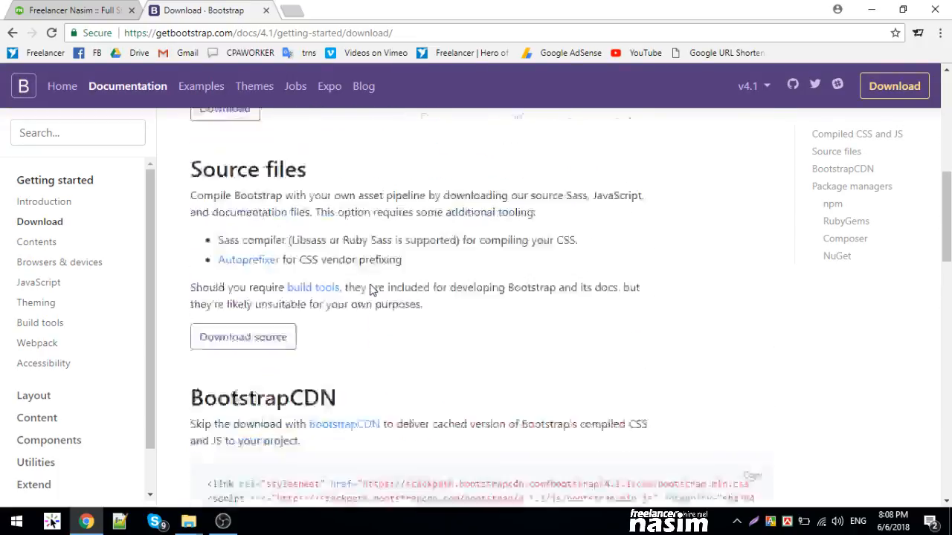
{"action": "scroll", "scroll_direction": "up", "scroll_amount": 3}
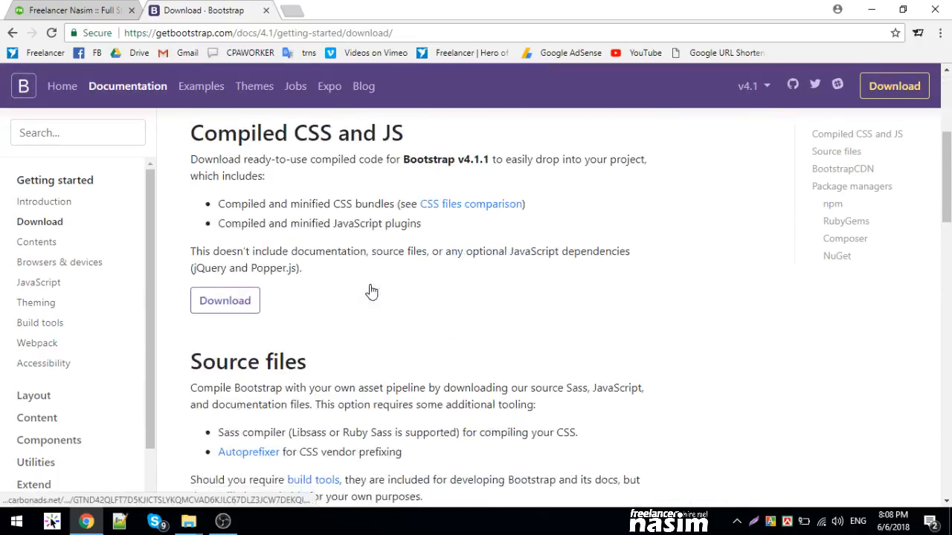
{"action": "mouse_move", "coordinate": [359, 288]}
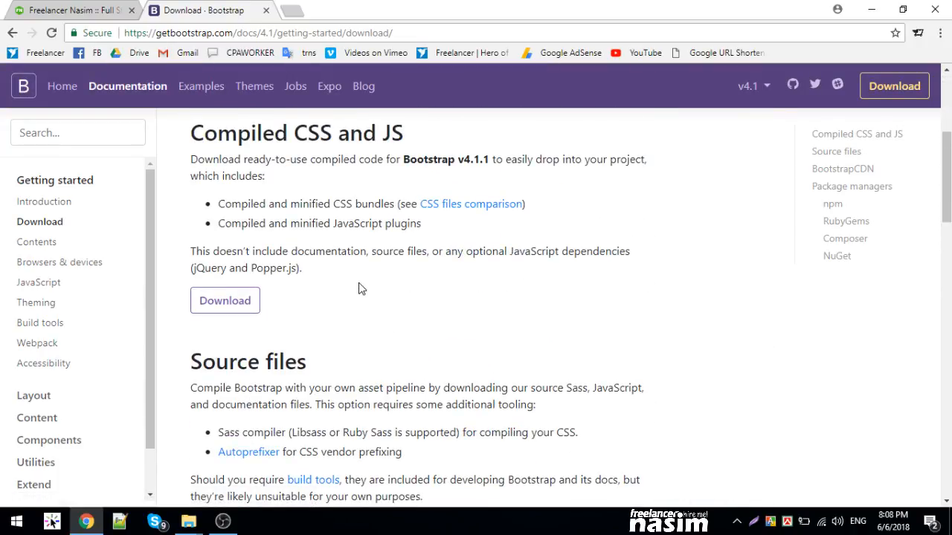
{"action": "mouse_move", "coordinate": [577, 265]}
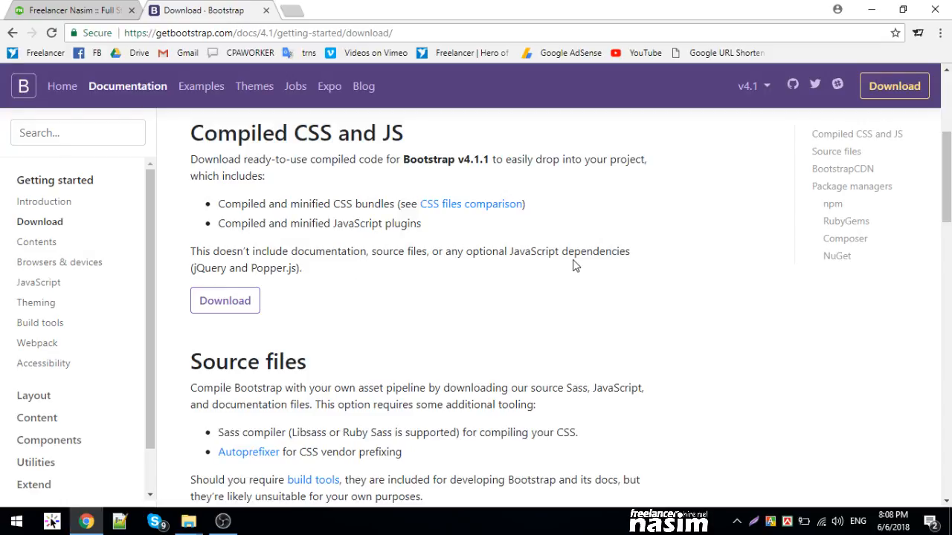
Download the Bootstrap 4.1.1 compiled CSS and JS zip, then switch to File Explorer.
{"action": "left_click", "coordinate": [224, 300]}
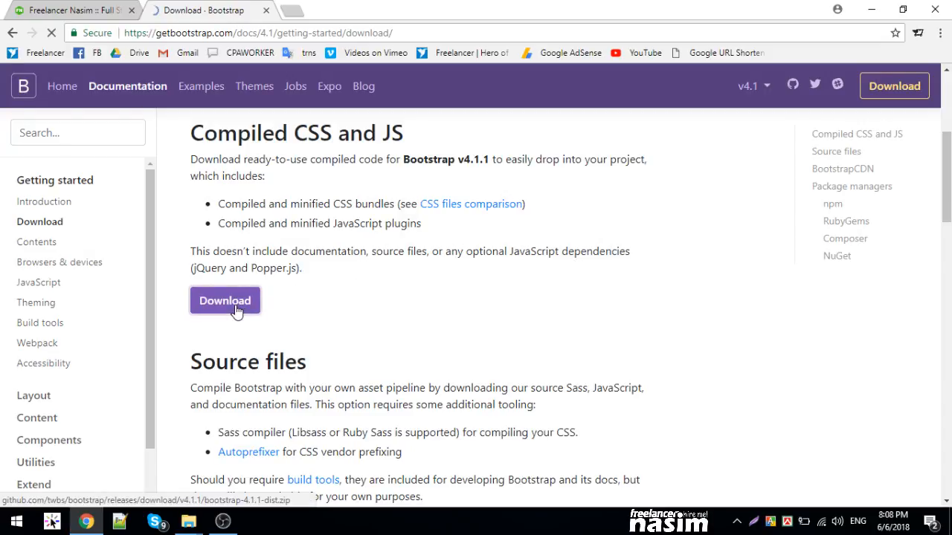
{"action": "left_click", "coordinate": [224, 301]}
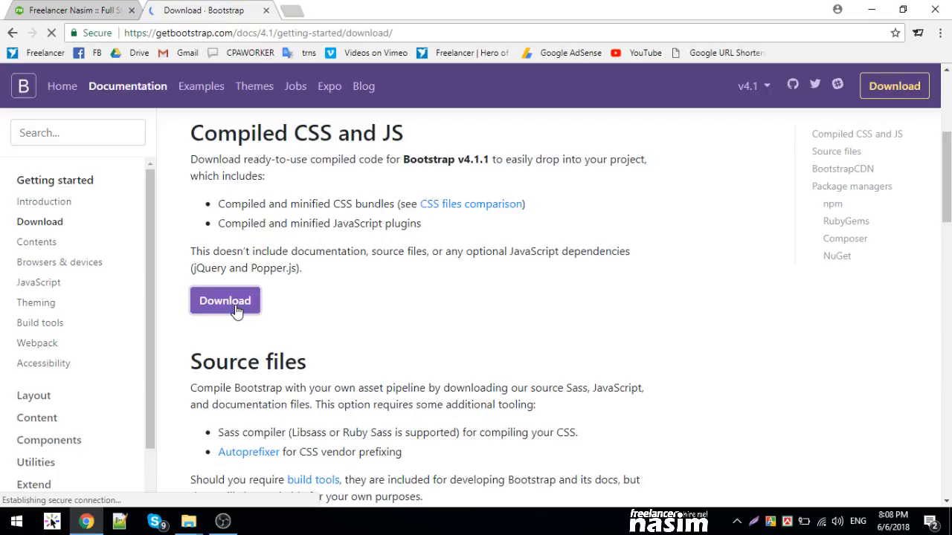
{"action": "left_click", "coordinate": [225, 300]}
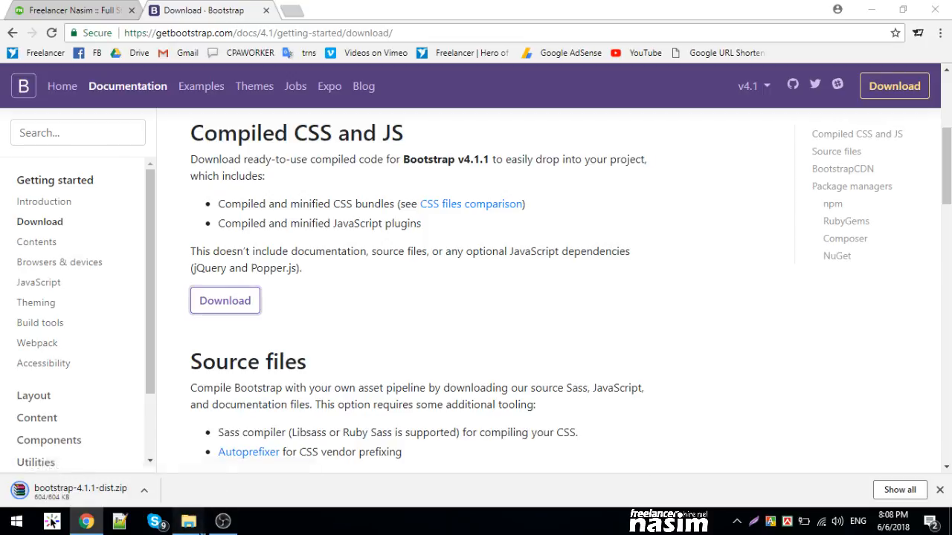
{"action": "left_click", "coordinate": [187, 520]}
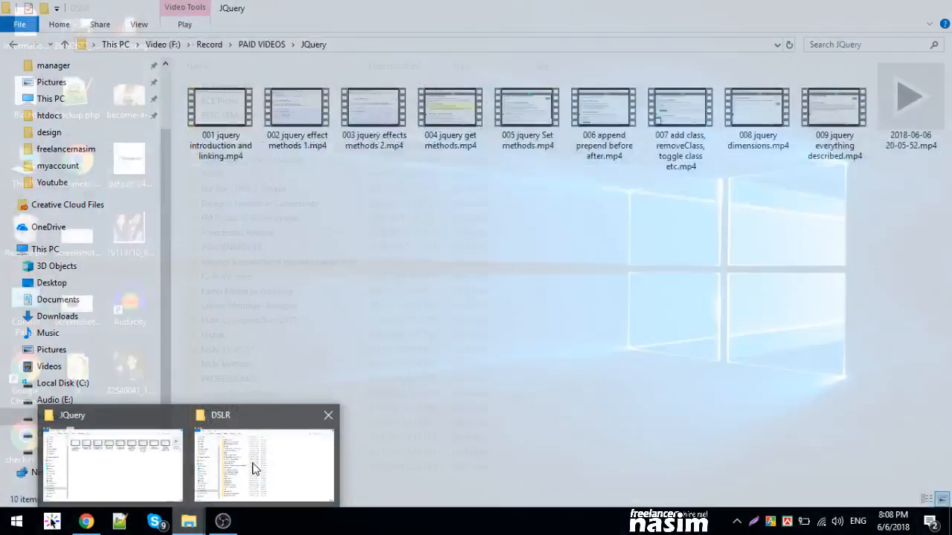
Copy the Bootstrap zip from Downloads and navigate to the design folder on Others (G:).
{"action": "left_click", "coordinate": [265, 464]}
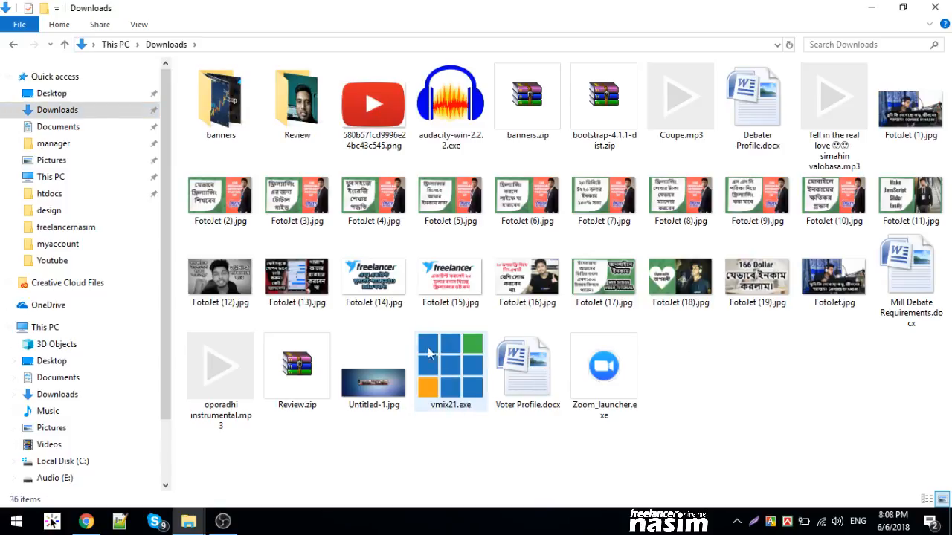
{"action": "right_click", "coordinate": [604, 96]}
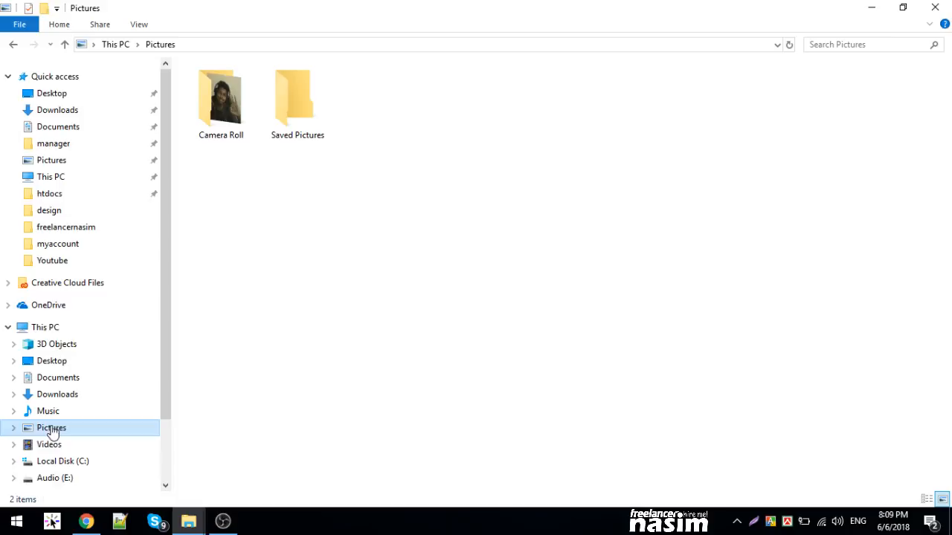
{"action": "left_click", "coordinate": [62, 461]}
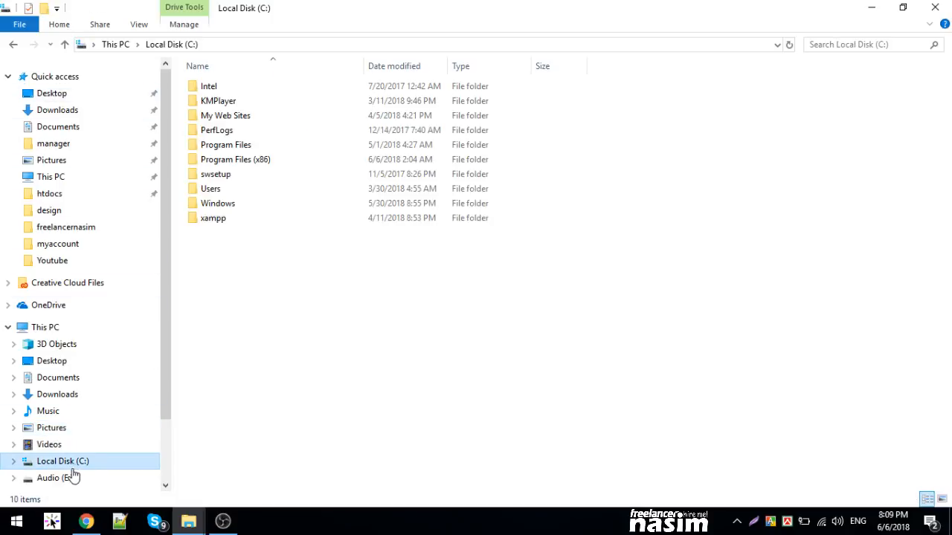
{"action": "left_click", "coordinate": [57, 432]}
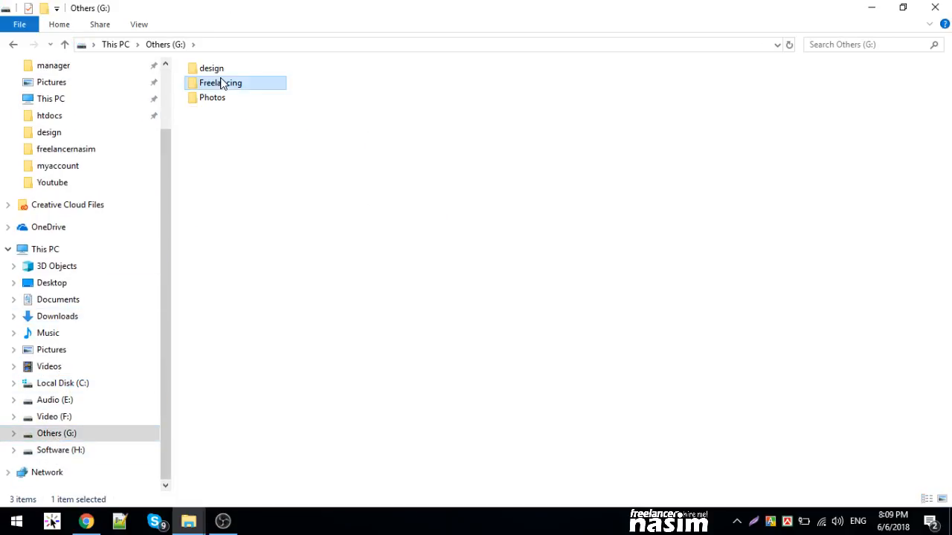
{"action": "double_click", "coordinate": [211, 68]}
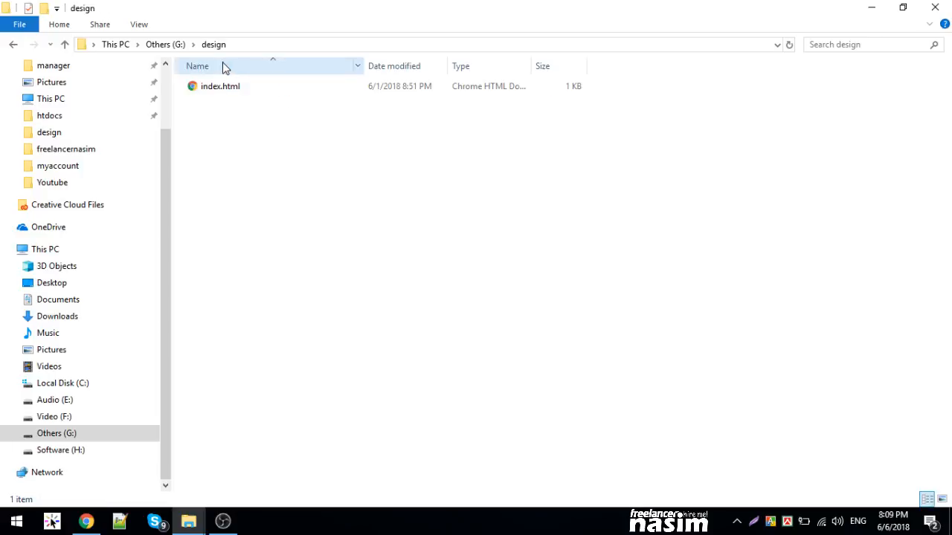
Paste the zip into design, extract it here and enter the bootstrap-4.1.1-dist folder.
{"action": "right_click", "coordinate": [241, 226]}
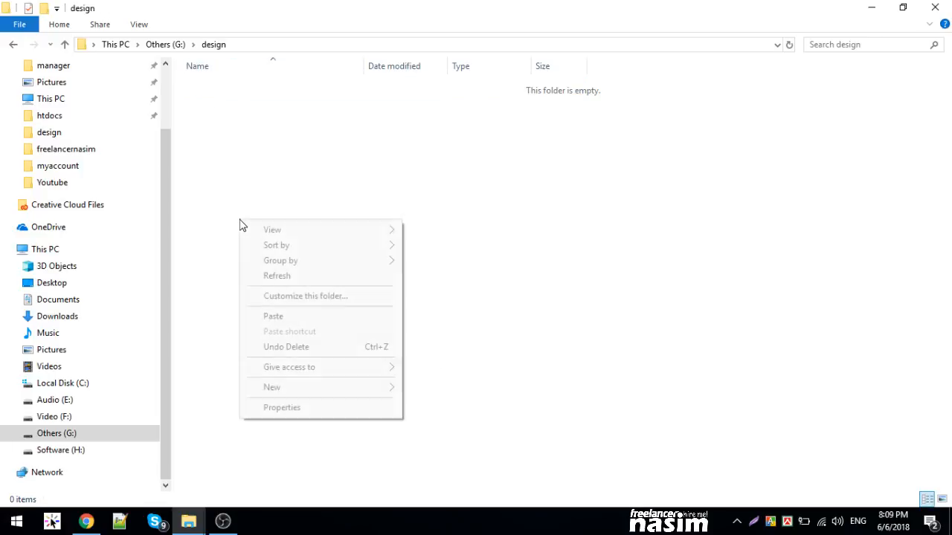
{"action": "left_click", "coordinate": [274, 315]}
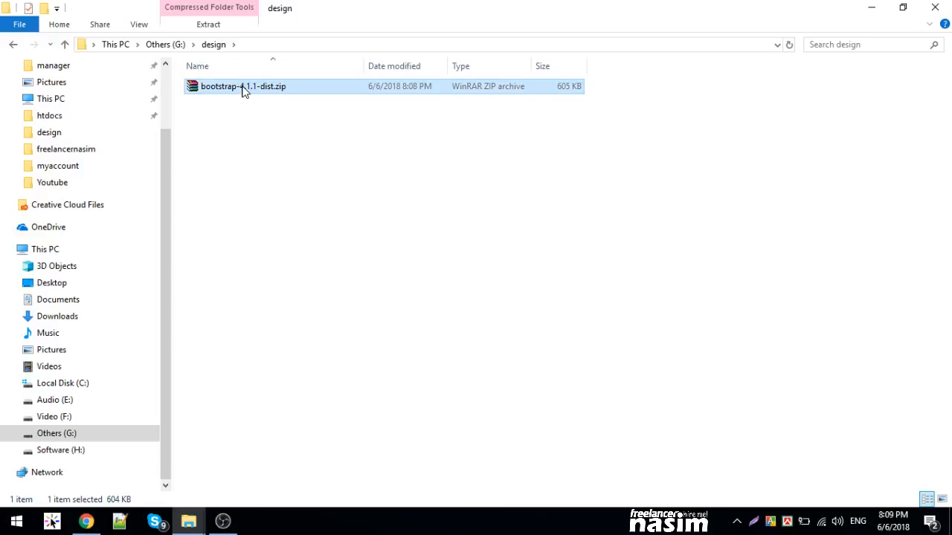
{"action": "double_click", "coordinate": [244, 86]}
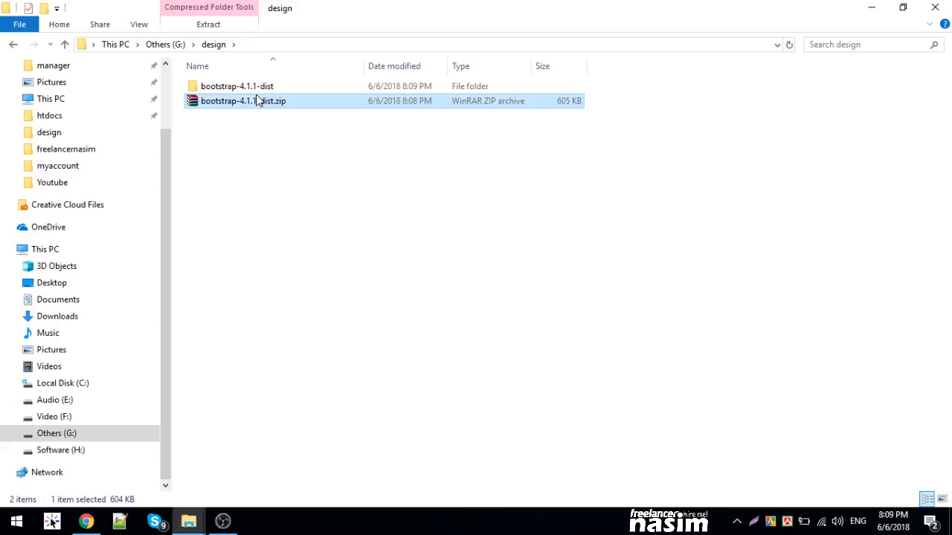
{"action": "double_click", "coordinate": [237, 85]}
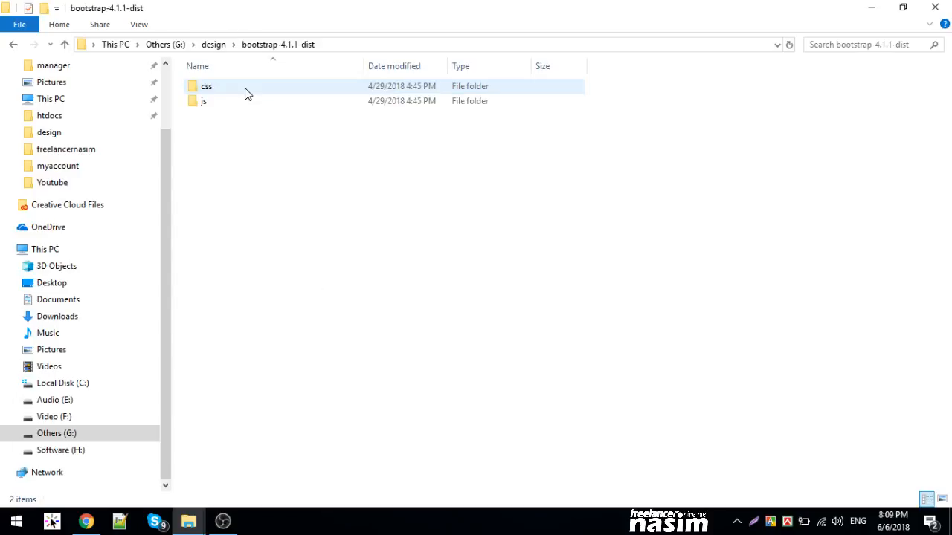
Cut the css and js folders from bootstrap-4.1.1-dist.
{"action": "left_click", "coordinate": [202, 101]}
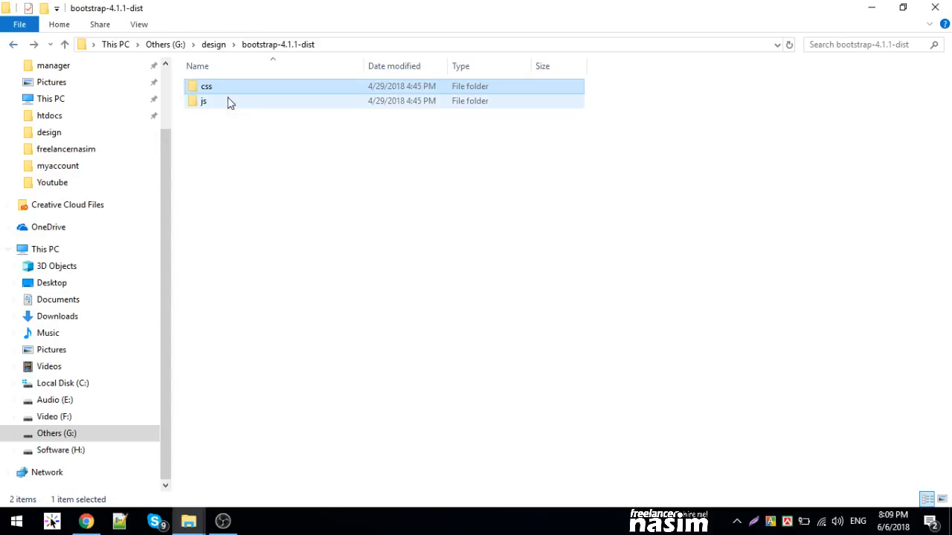
{"action": "left_click", "coordinate": [202, 101]}
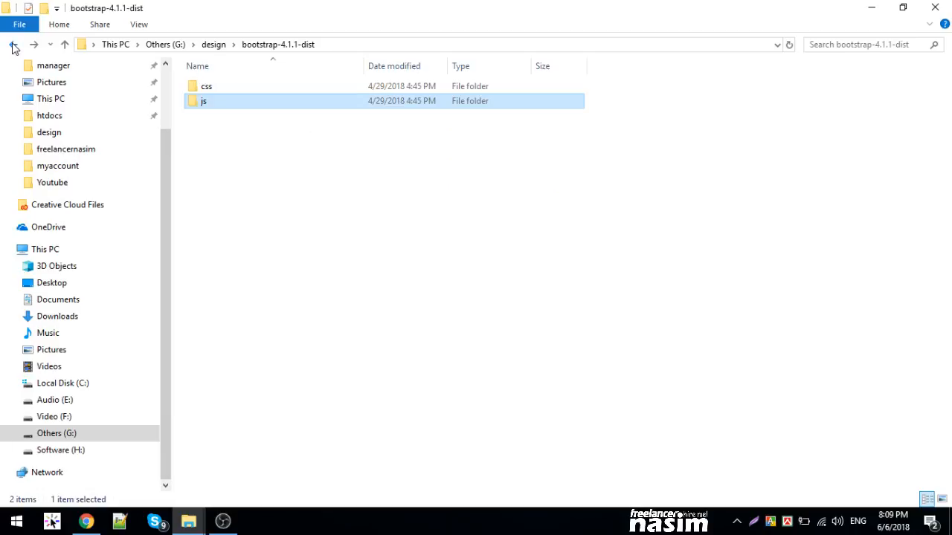
{"action": "right_click", "coordinate": [288, 255]}
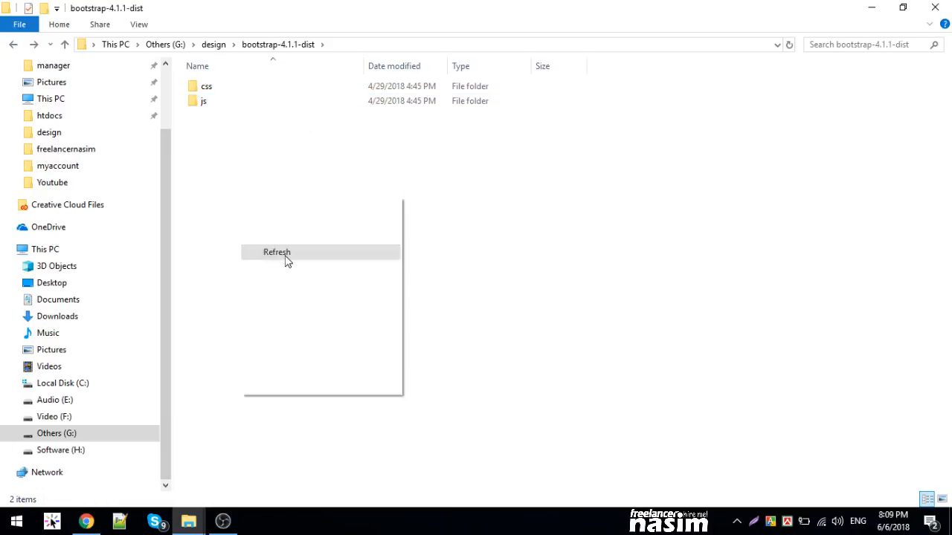
{"action": "left_click", "coordinate": [277, 251]}
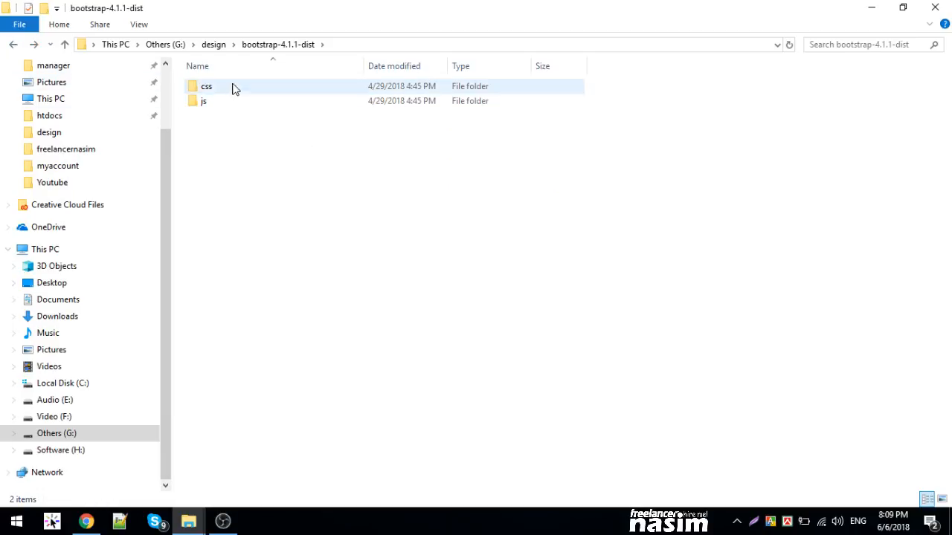
Paste css and js into design and delete the leftover bootstrap-4.1.1-dist folder.
{"action": "right_click", "coordinate": [232, 88]}
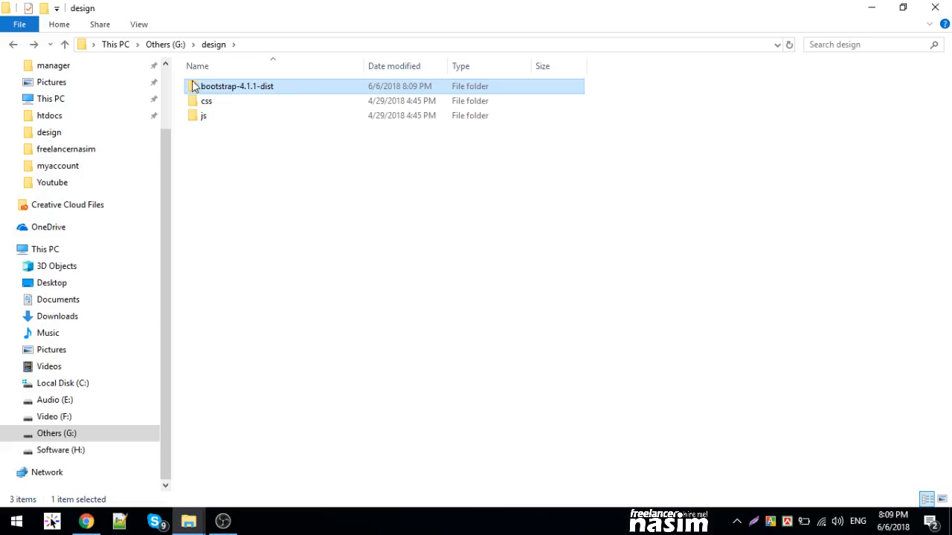
{"action": "right_click", "coordinate": [236, 86]}
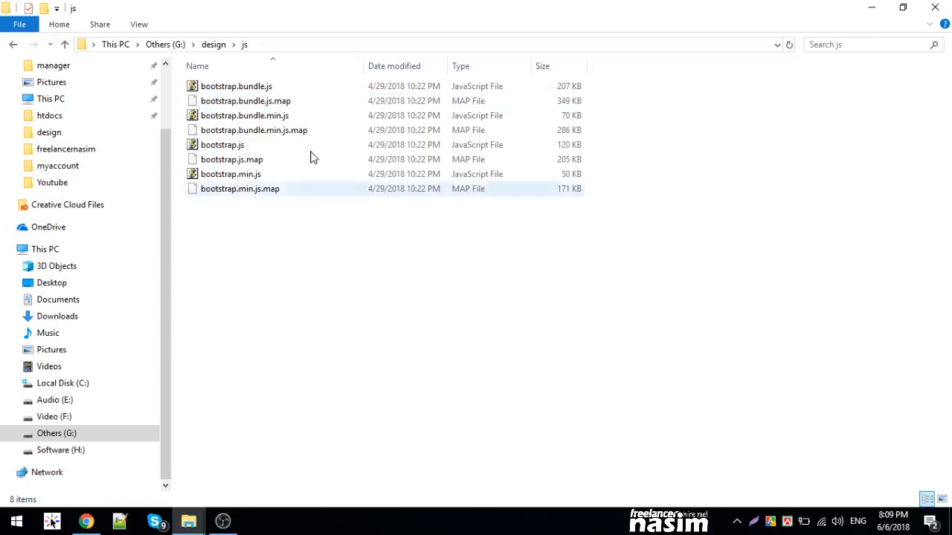
{"action": "left_click", "coordinate": [12, 45]}
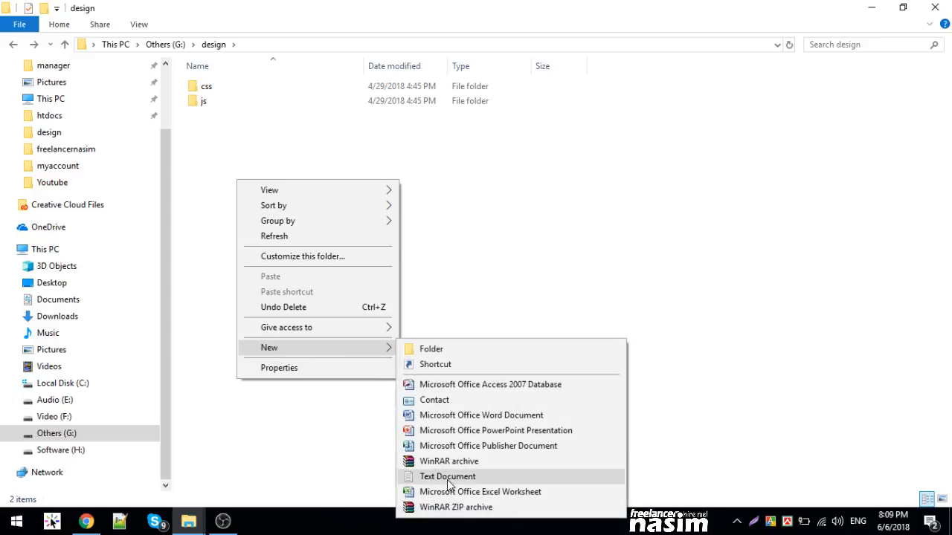
Create a new text document named index.html in design and open it.
{"action": "left_click", "coordinate": [446, 475]}
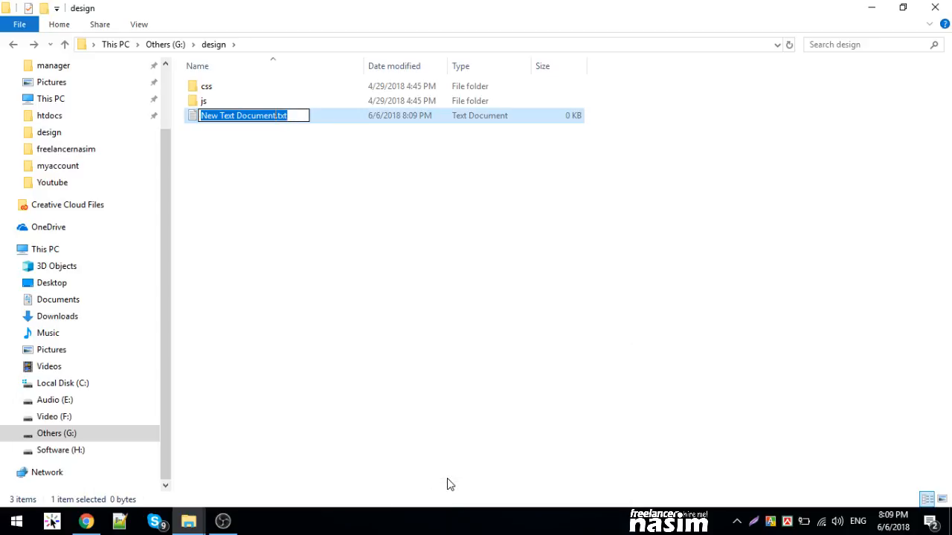
{"action": "type", "text": "index.ht"}
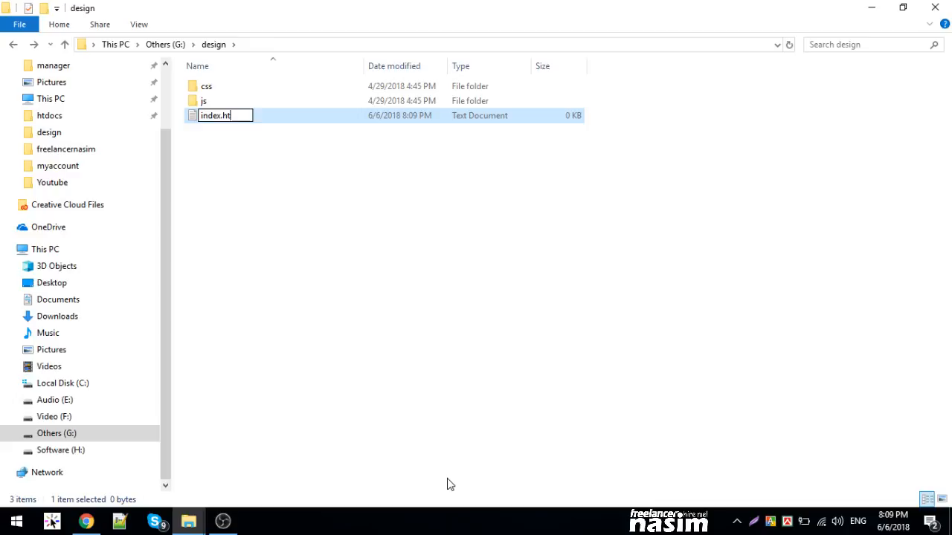
{"action": "key", "text": "Return"}
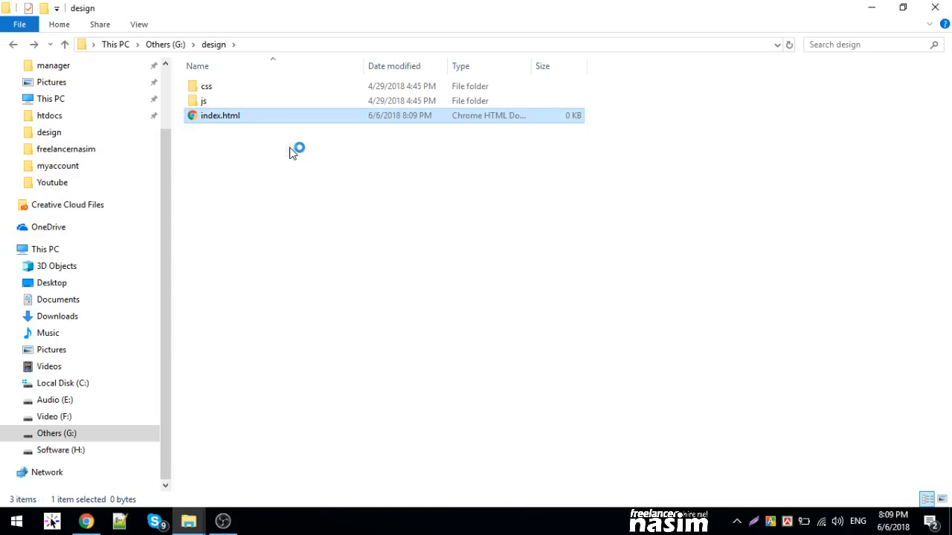
{"action": "double_click", "coordinate": [220, 116]}
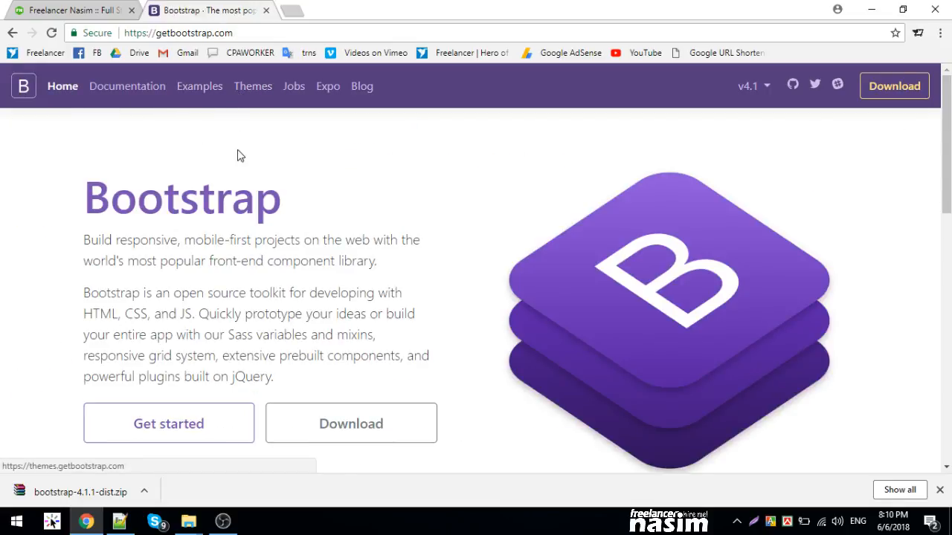
Open the Getting started docs and scroll to the Starter template HTML code block.
{"action": "left_click", "coordinate": [168, 422]}
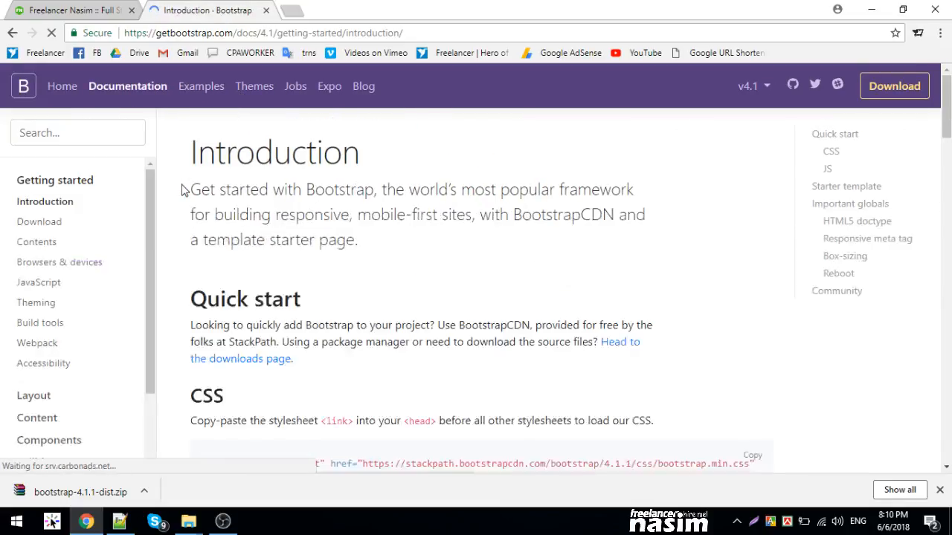
{"action": "scroll", "scroll_direction": "down", "scroll_amount": 3}
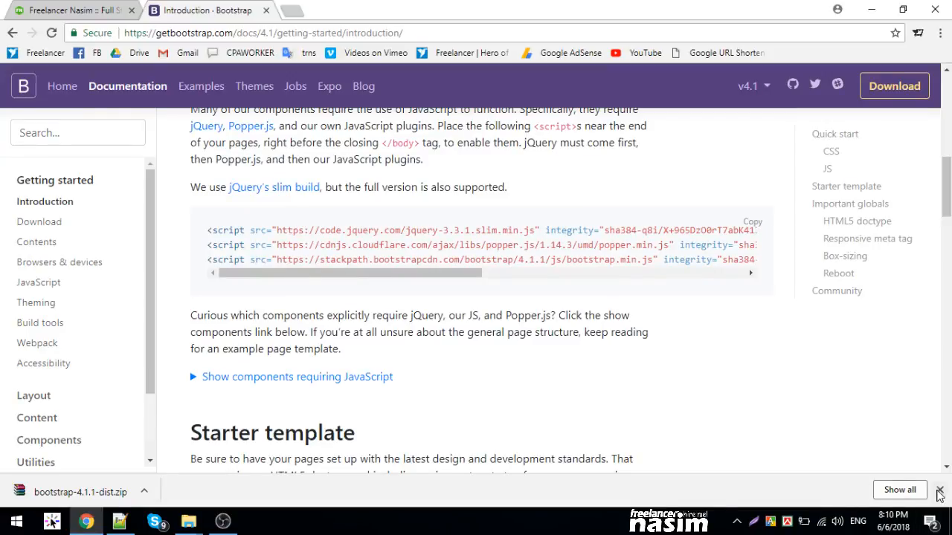
{"action": "left_click", "coordinate": [939, 491]}
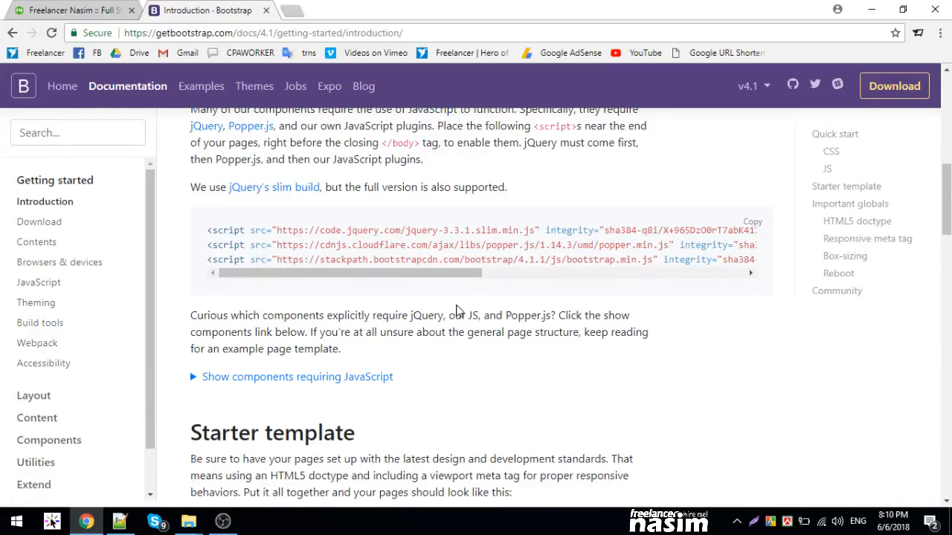
{"action": "scroll", "scroll_direction": "down", "scroll_amount": 3}
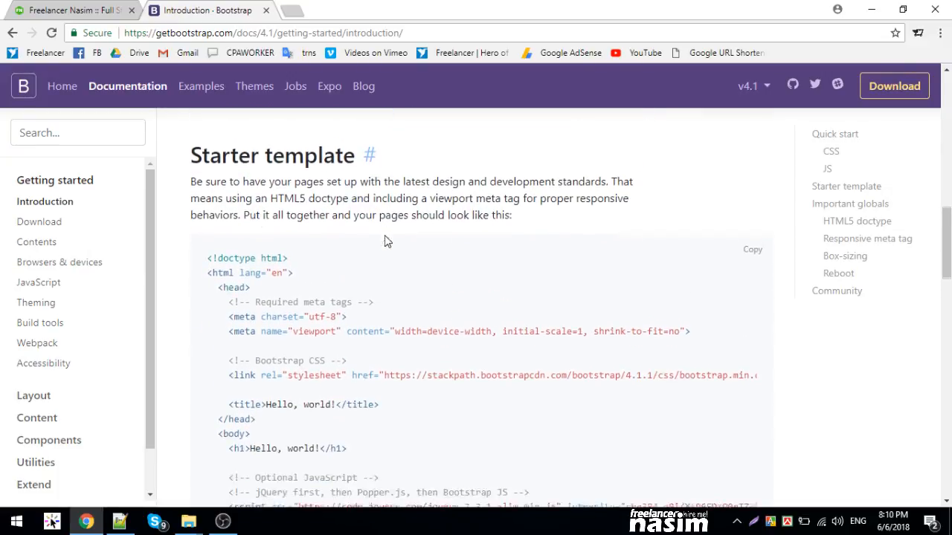
{"action": "scroll", "scroll_direction": "down", "scroll_amount": 3}
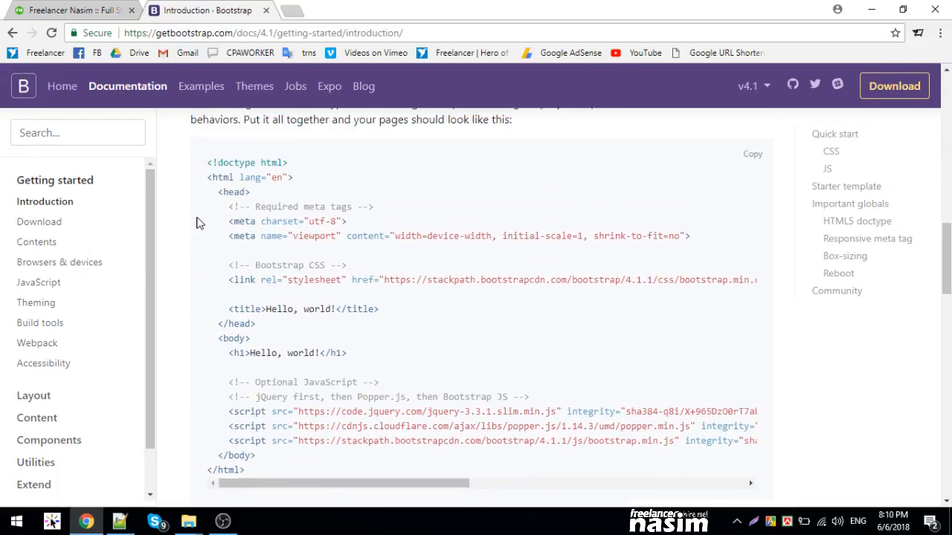
{"action": "scroll", "scroll_direction": "up", "scroll_amount": 3}
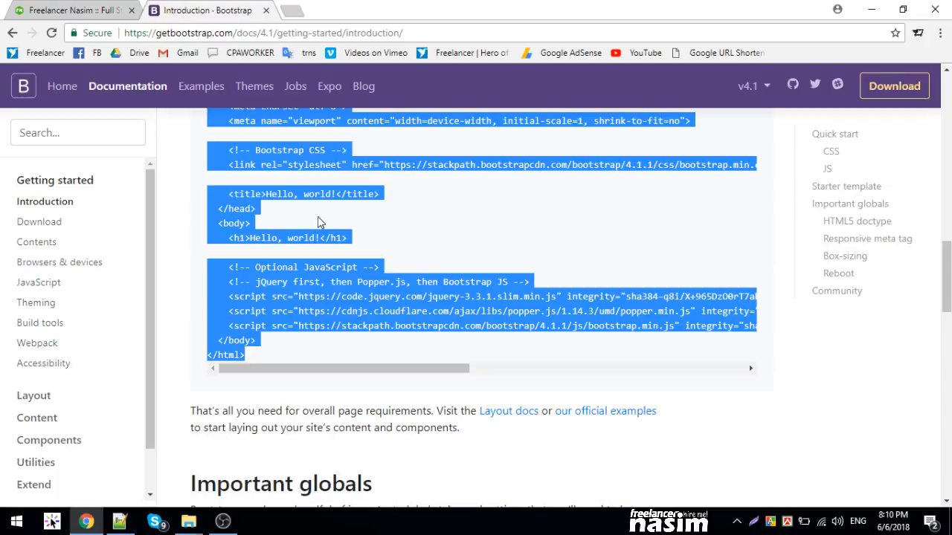
Review the starter template's utf-8 charset, meta tags and script links, then return to the design folder.
{"action": "scroll", "scroll_direction": "up", "scroll_amount": 3}
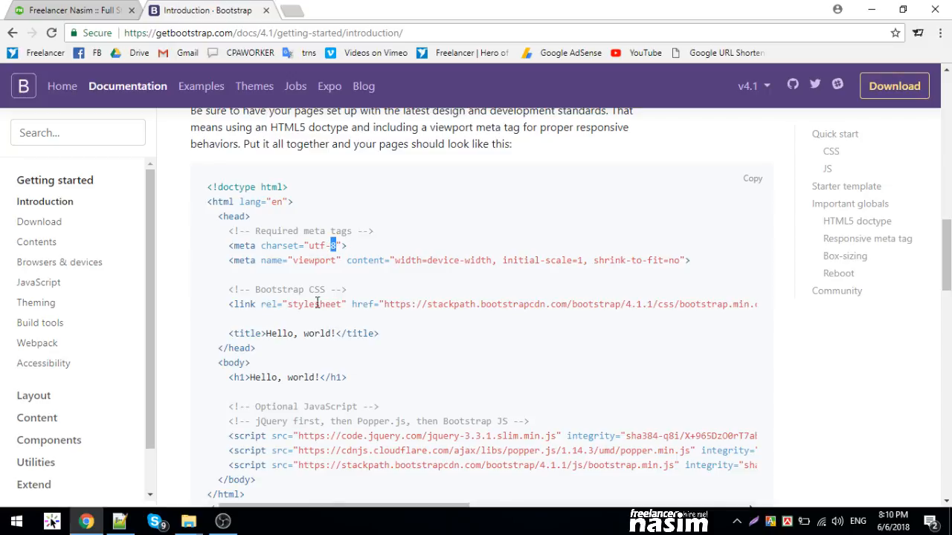
{"action": "double_click", "coordinate": [313, 261]}
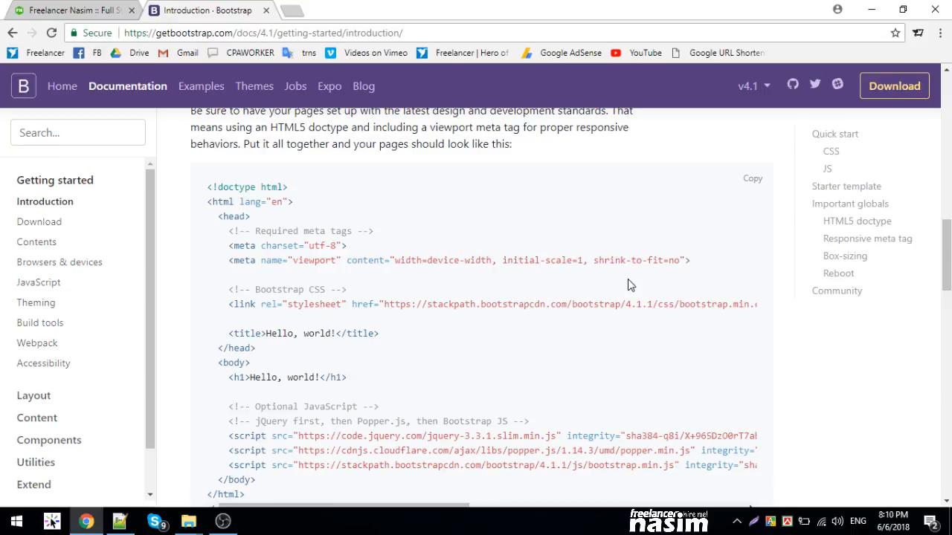
{"action": "double_click", "coordinate": [520, 260]}
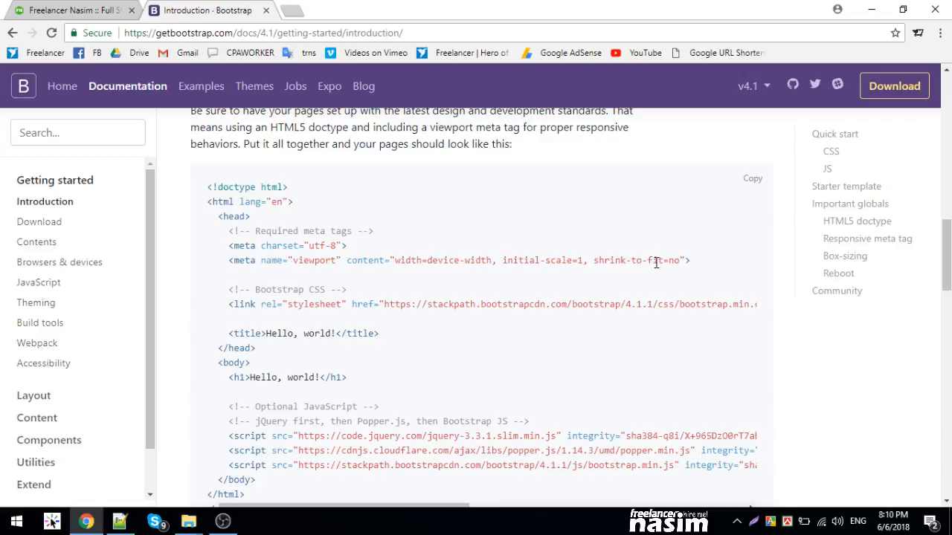
{"action": "mouse_move", "coordinate": [416, 260]}
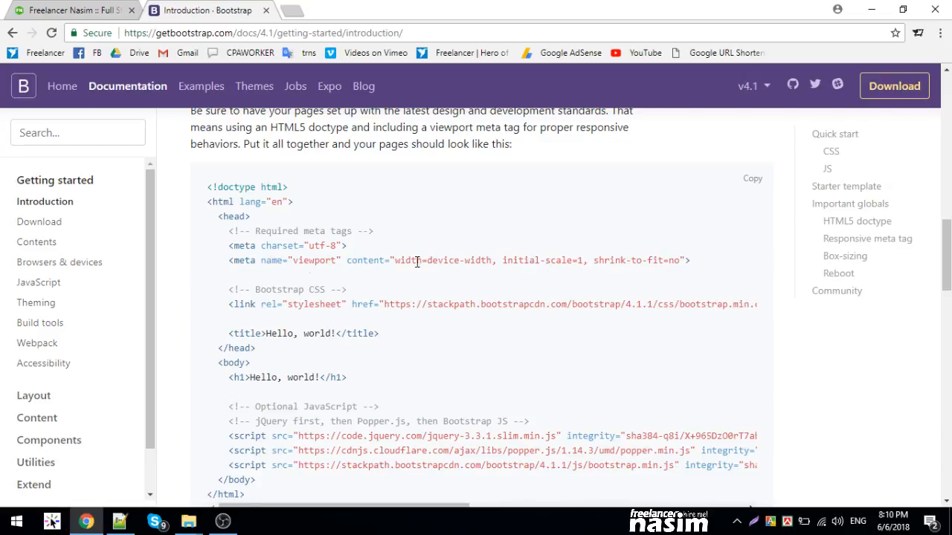
{"action": "mouse_move", "coordinate": [378, 252]}
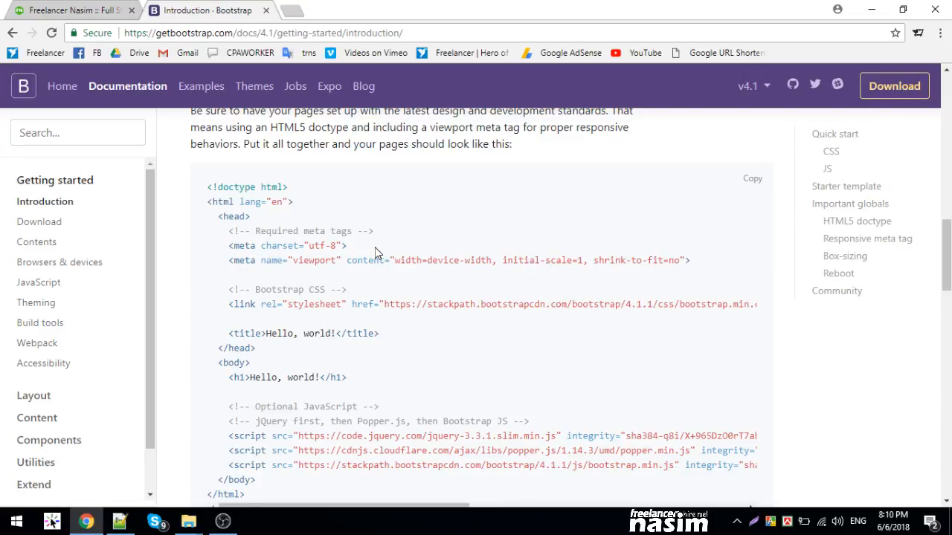
{"action": "mouse_move", "coordinate": [683, 339]}
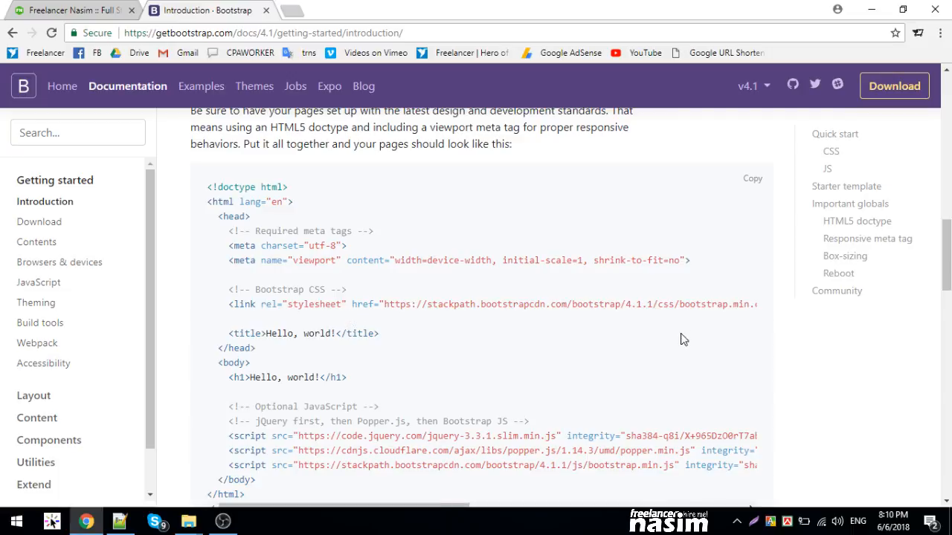
{"action": "scroll", "scroll_direction": "right", "scroll_amount": 3}
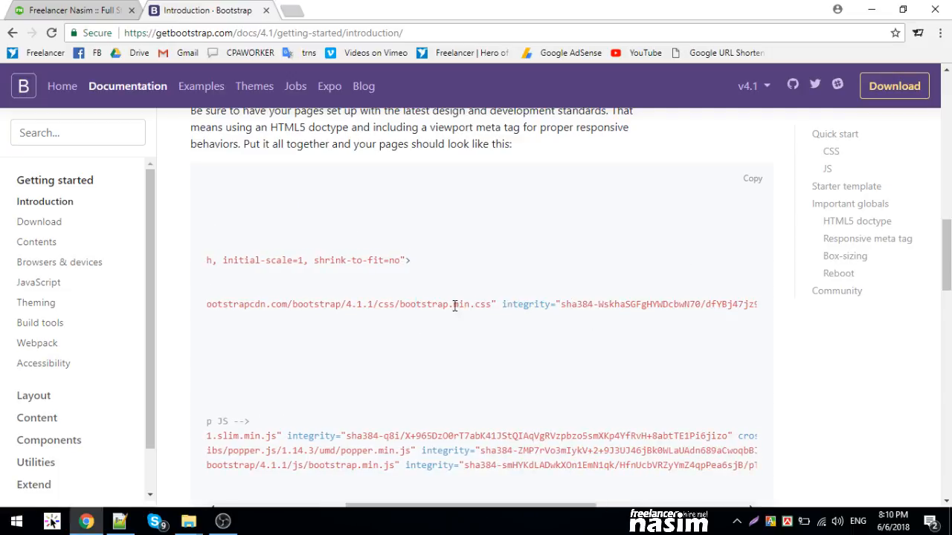
{"action": "scroll", "scroll_direction": "down", "scroll_amount": 3}
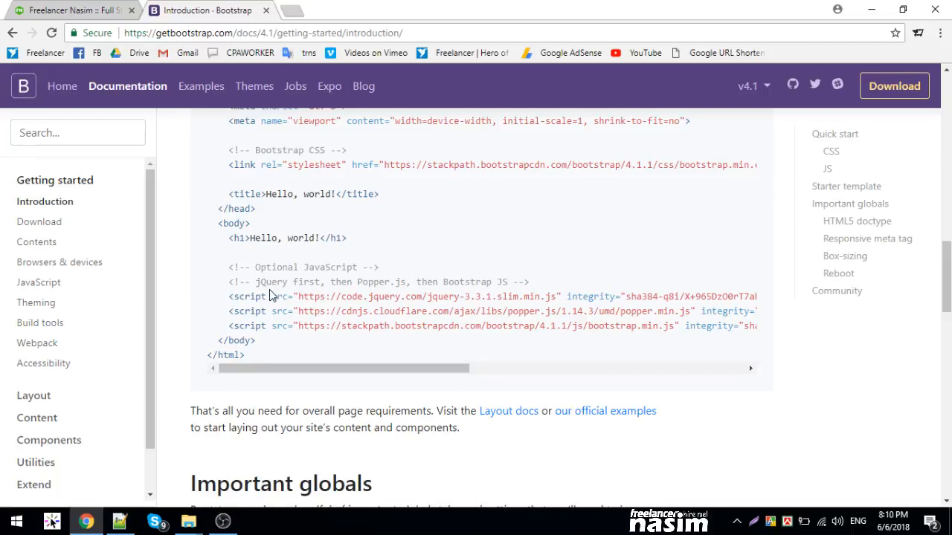
{"action": "mouse_move", "coordinate": [577, 304]}
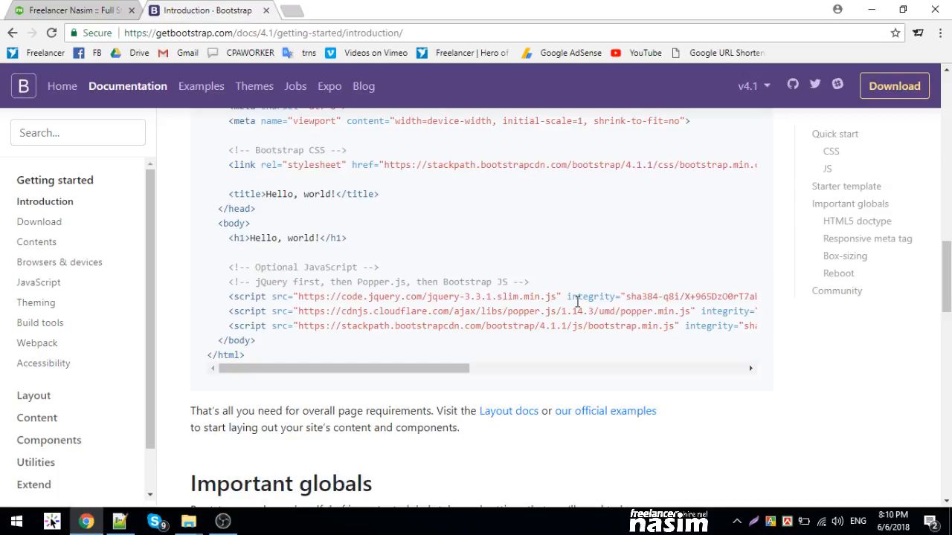
{"action": "mouse_move", "coordinate": [665, 330]}
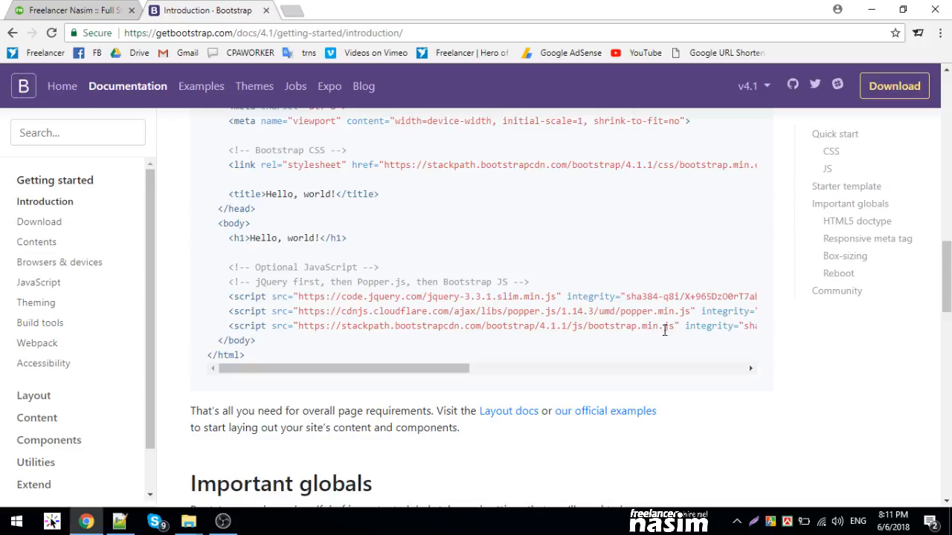
{"action": "scroll", "scroll_direction": "down", "scroll_amount": 3}
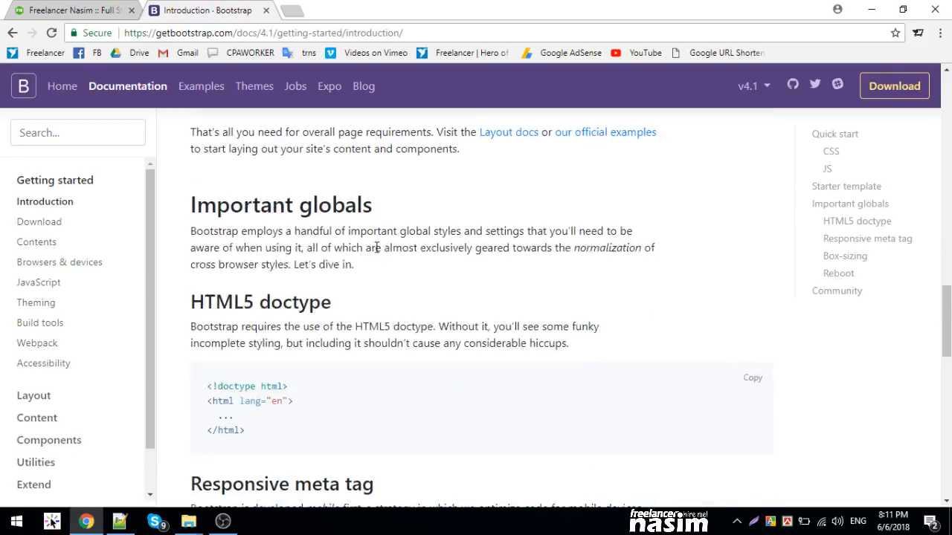
{"action": "left_click", "coordinate": [187, 520]}
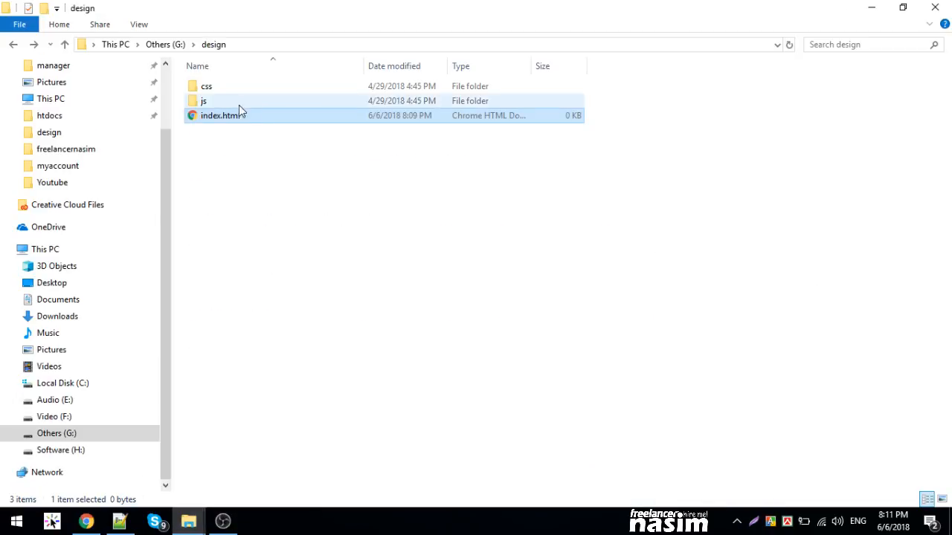
Open the css folder and look over bootstrap.css.map, bootstrap.min.css and bootstrap.min.css.map.
{"action": "double_click", "coordinate": [207, 87]}
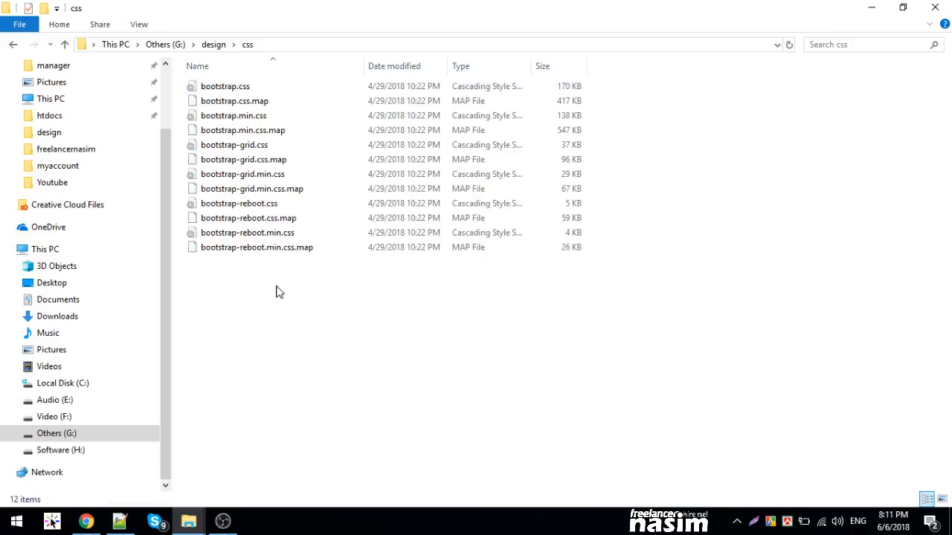
{"action": "left_click", "coordinate": [235, 101]}
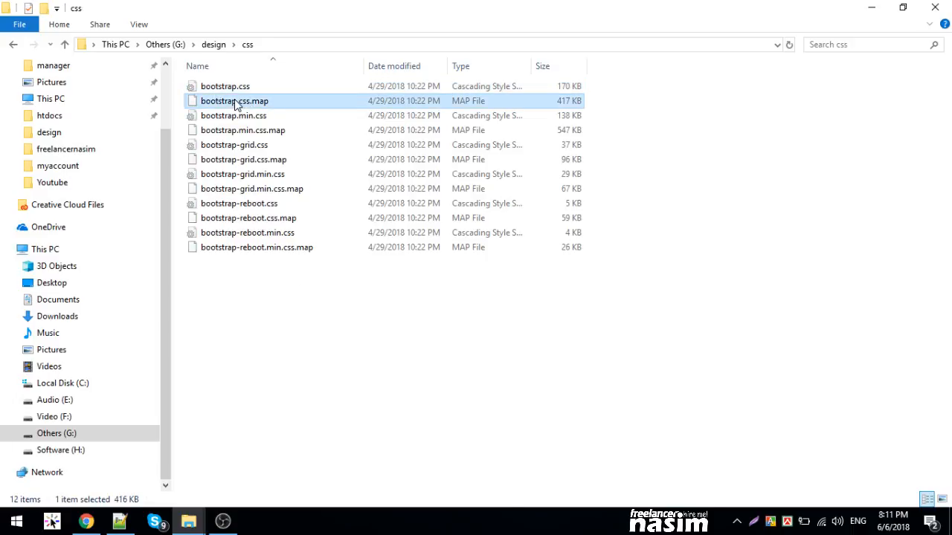
{"action": "left_click", "coordinate": [233, 115]}
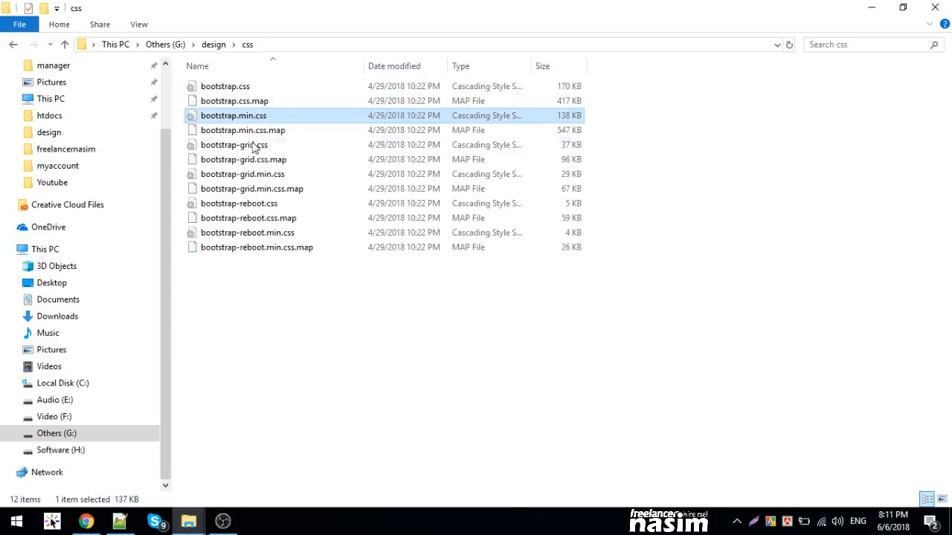
{"action": "left_click", "coordinate": [243, 130]}
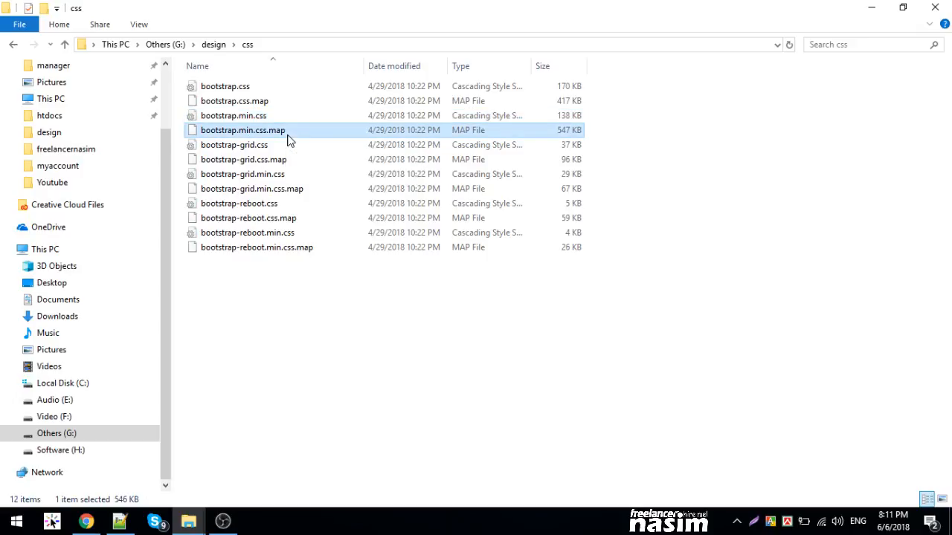
{"action": "mouse_move", "coordinate": [235, 101]}
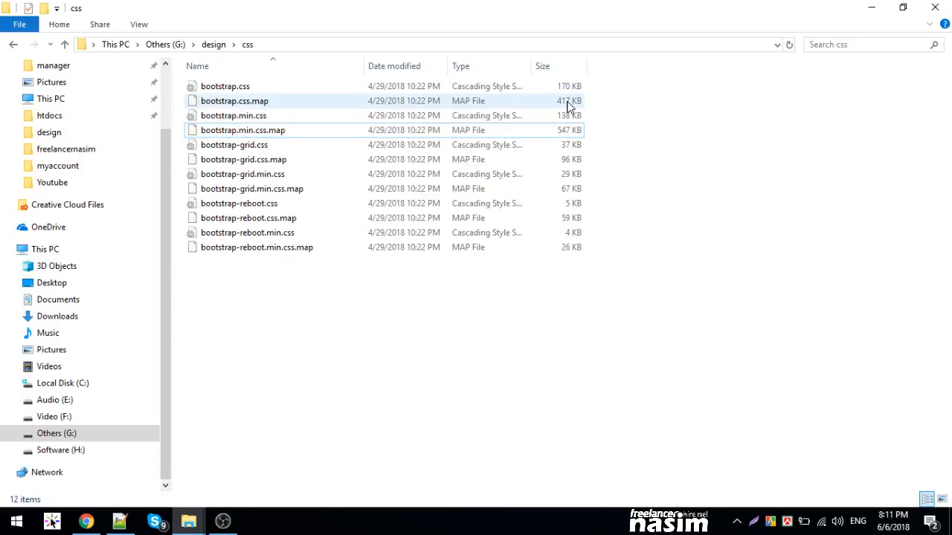
{"action": "left_click", "coordinate": [235, 101]}
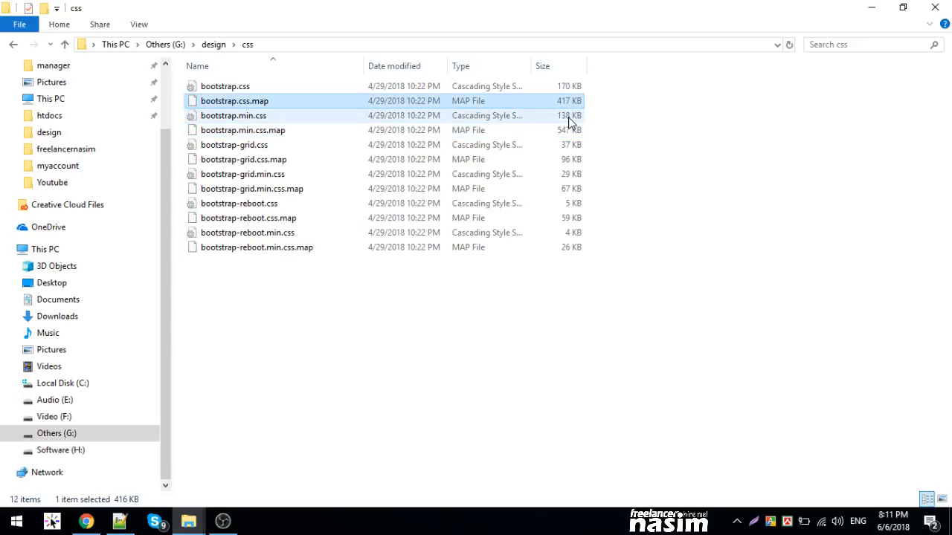
{"action": "left_click", "coordinate": [234, 116]}
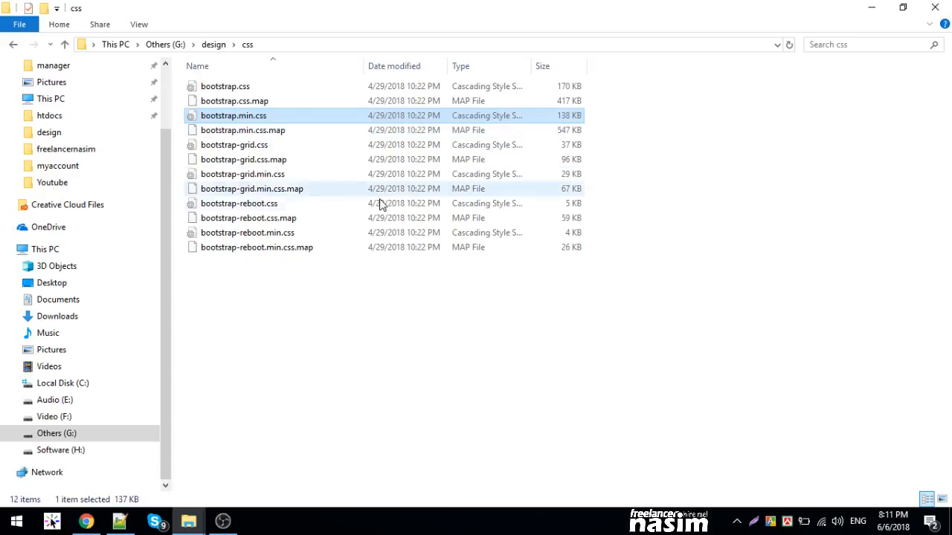
{"action": "right_click", "coordinate": [226, 86]}
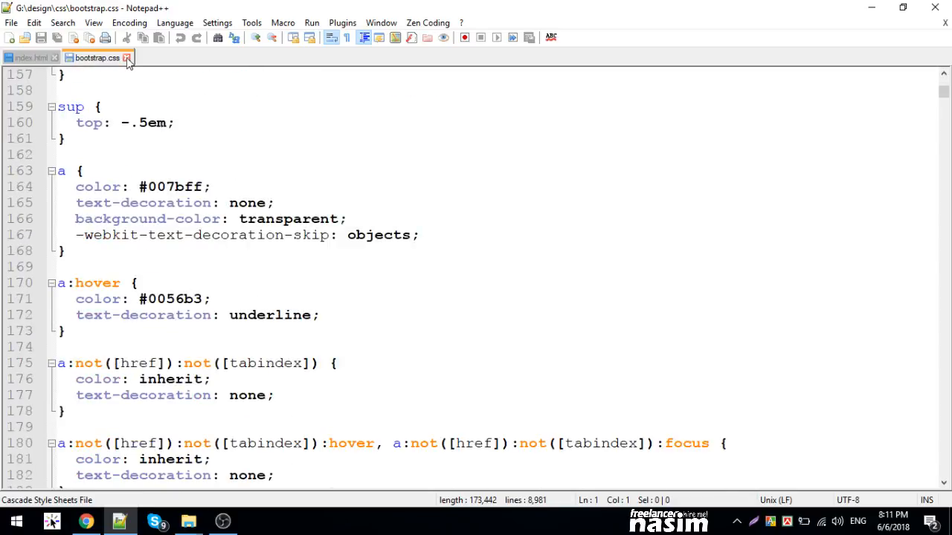
{"action": "left_click", "coordinate": [155, 521]}
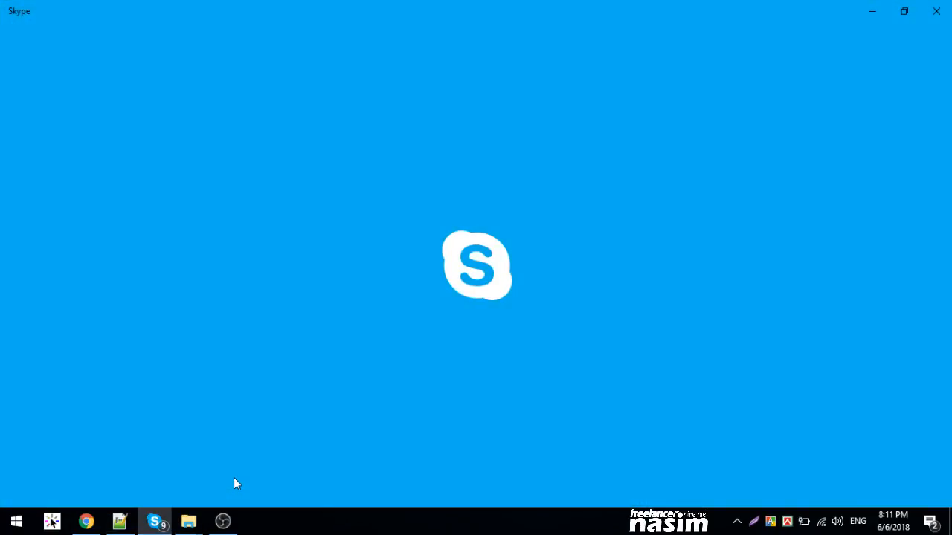
{"action": "mouse_move", "coordinate": [187, 520]}
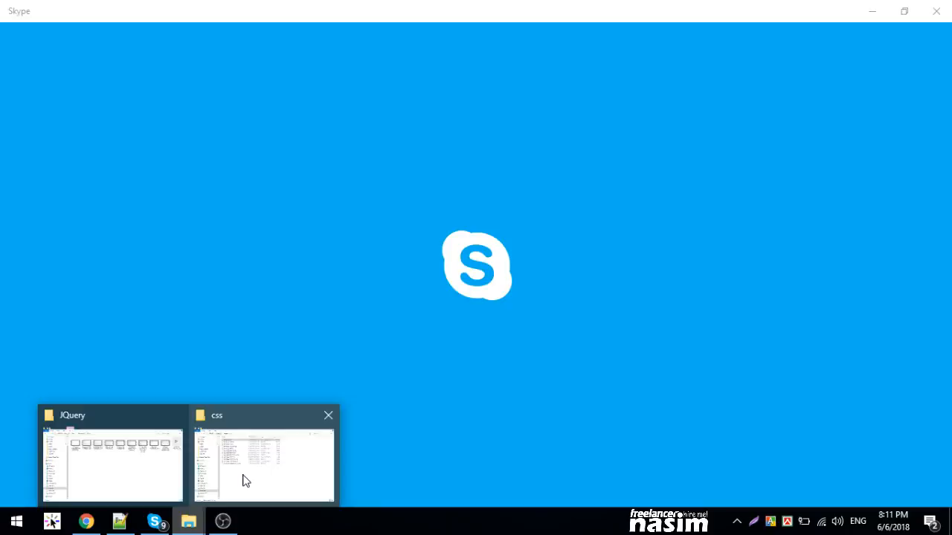
Refresh the css folder listing and open bootstrap.min.css in Notepad++.
{"action": "left_click", "coordinate": [265, 463]}
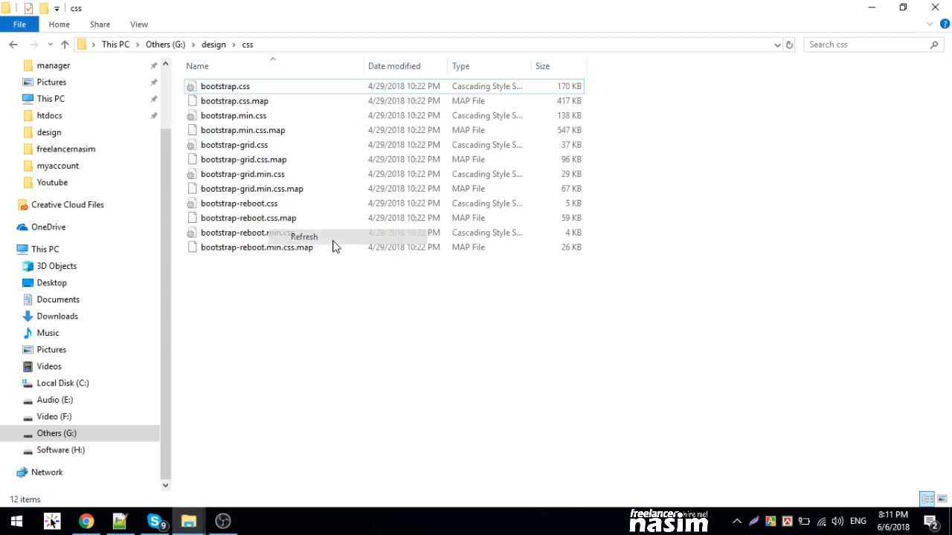
{"action": "left_click", "coordinate": [155, 520]}
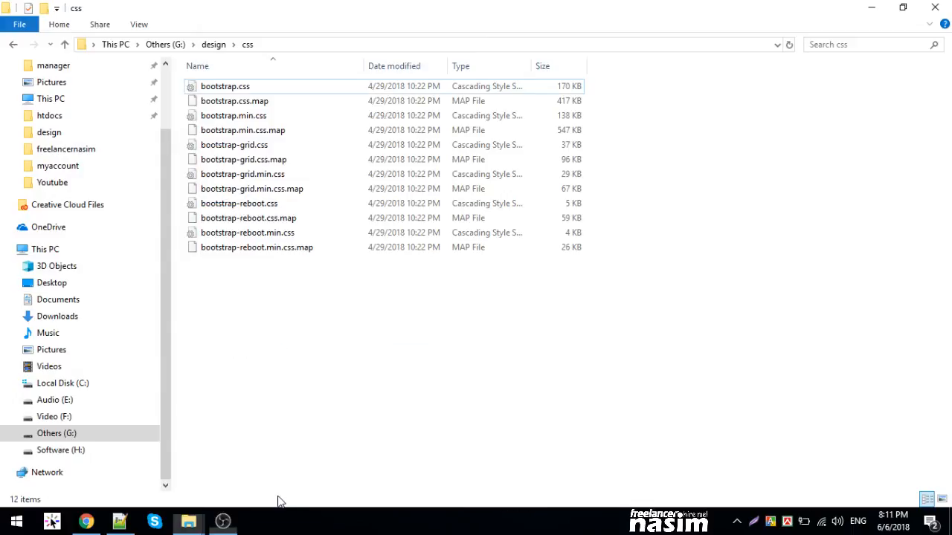
{"action": "left_click", "coordinate": [243, 130]}
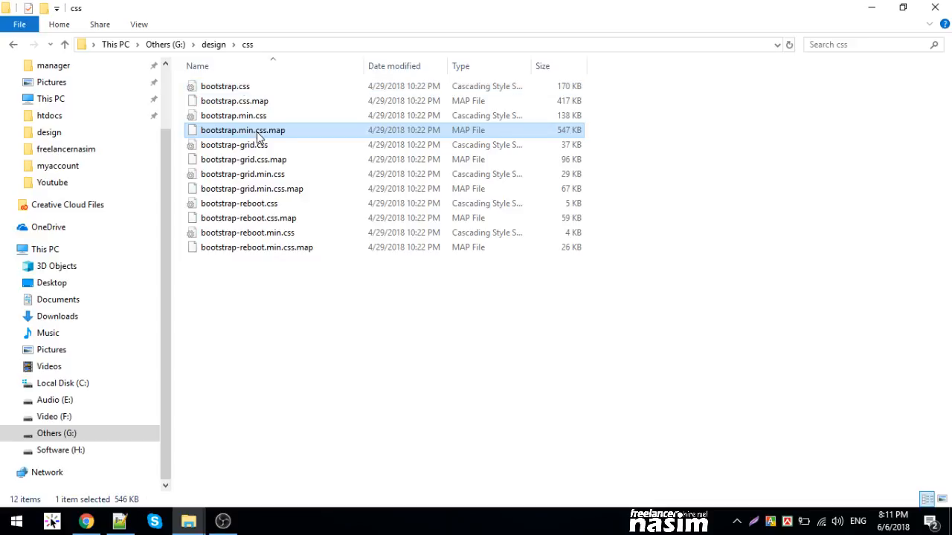
{"action": "left_click", "coordinate": [233, 116]}
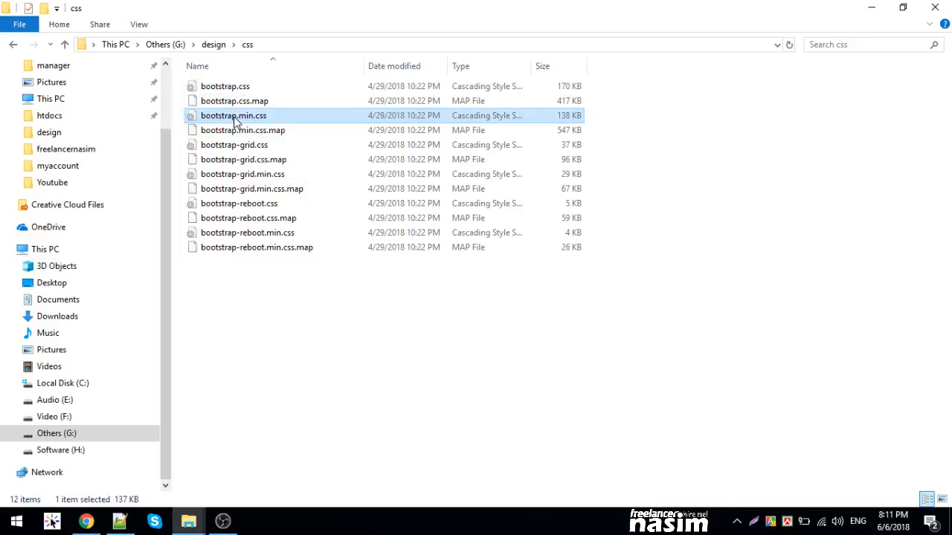
{"action": "mouse_move", "coordinate": [234, 113]}
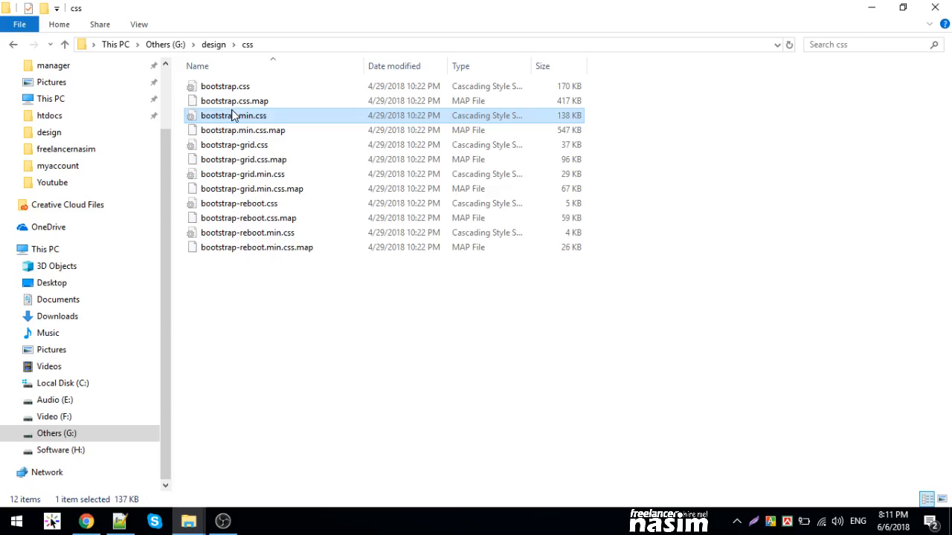
{"action": "double_click", "coordinate": [233, 116]}
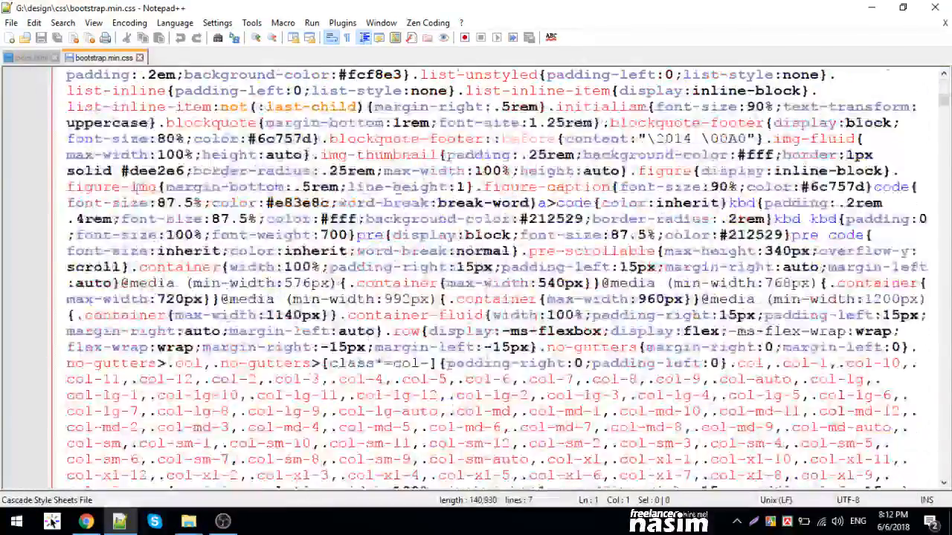
Scroll through bootstrap.min.css and close it to return to the css folder listing.
{"action": "scroll", "scroll_direction": "down", "scroll_amount": 3}
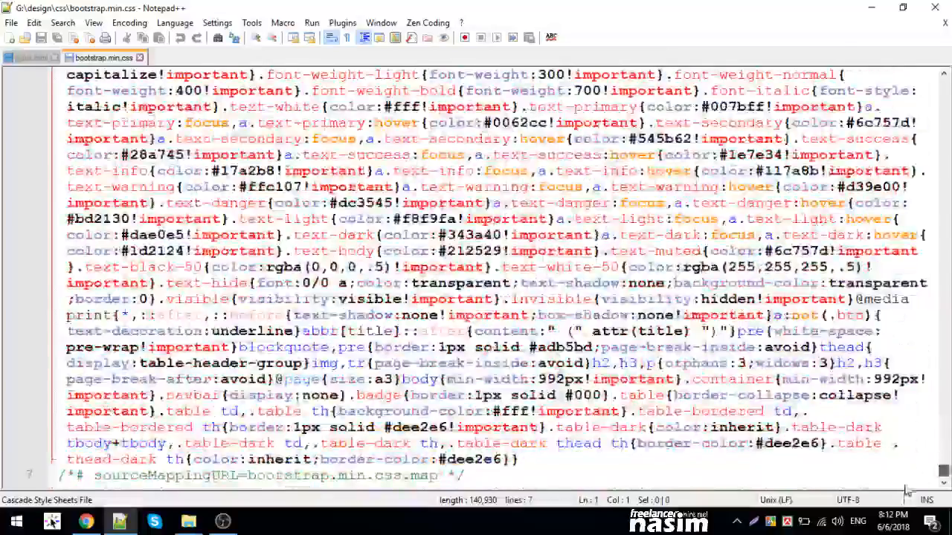
{"action": "key", "text": "ctrl+Home"}
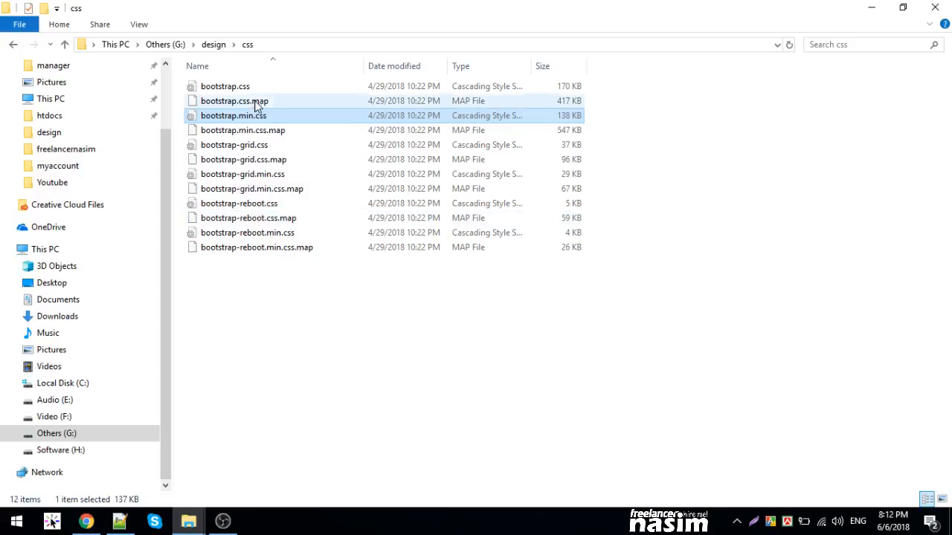
Delete bootstrap.css plus the map, grid and reboot files, keeping only bootstrap.min.css.
{"action": "left_click", "coordinate": [226, 84]}
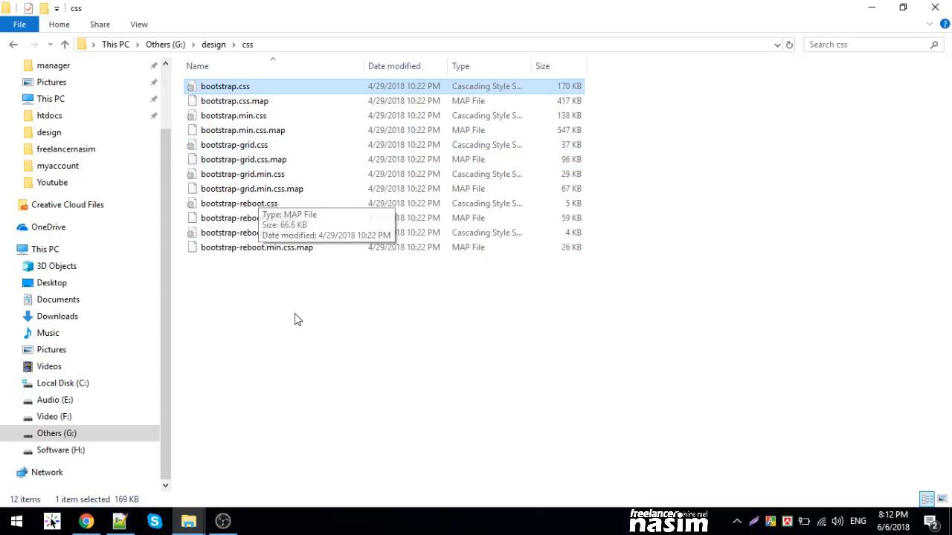
{"action": "left_click", "coordinate": [234, 116]}
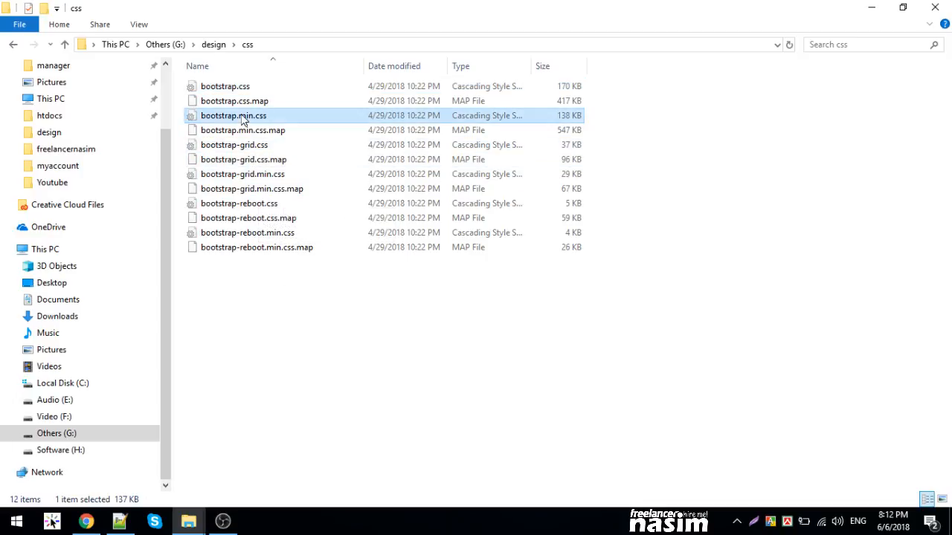
{"action": "mouse_move", "coordinate": [372, 330]}
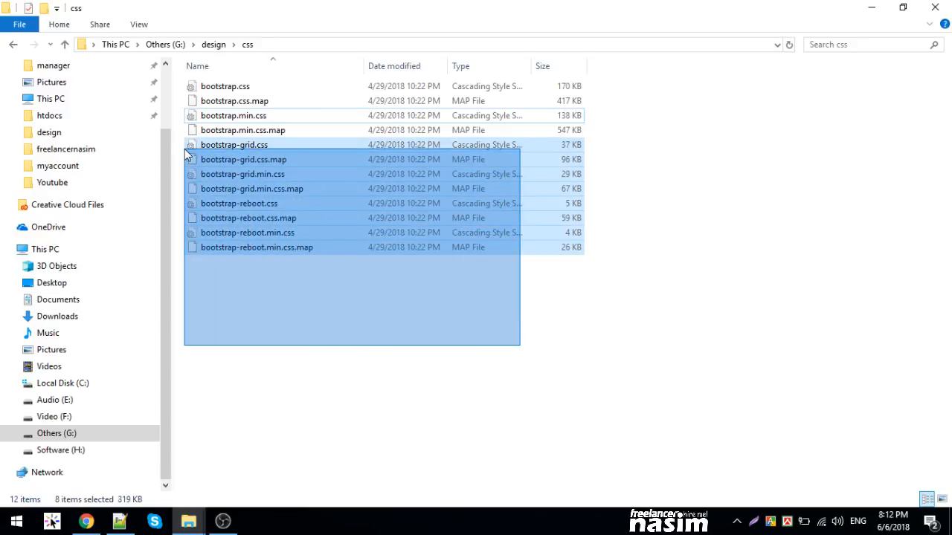
{"action": "left_click", "coordinate": [244, 131]}
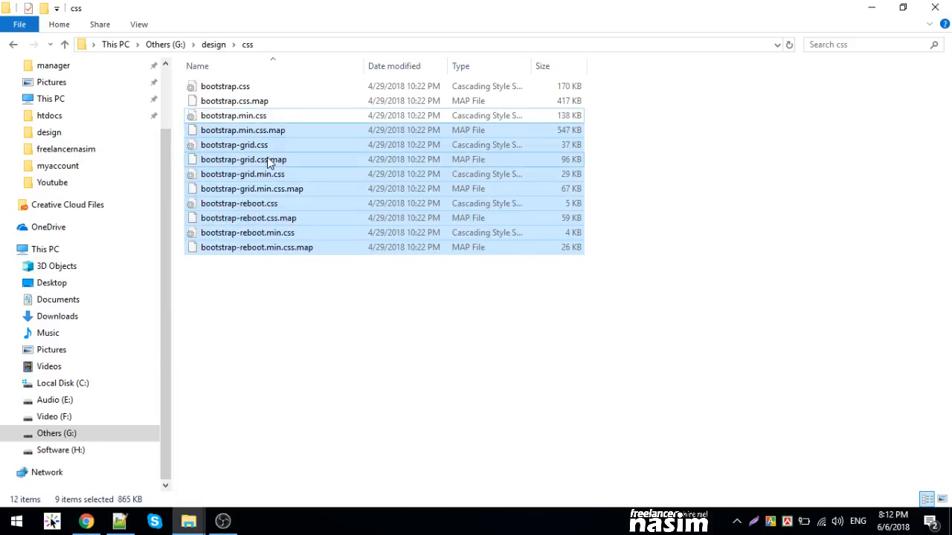
{"action": "right_click", "coordinate": [269, 159]}
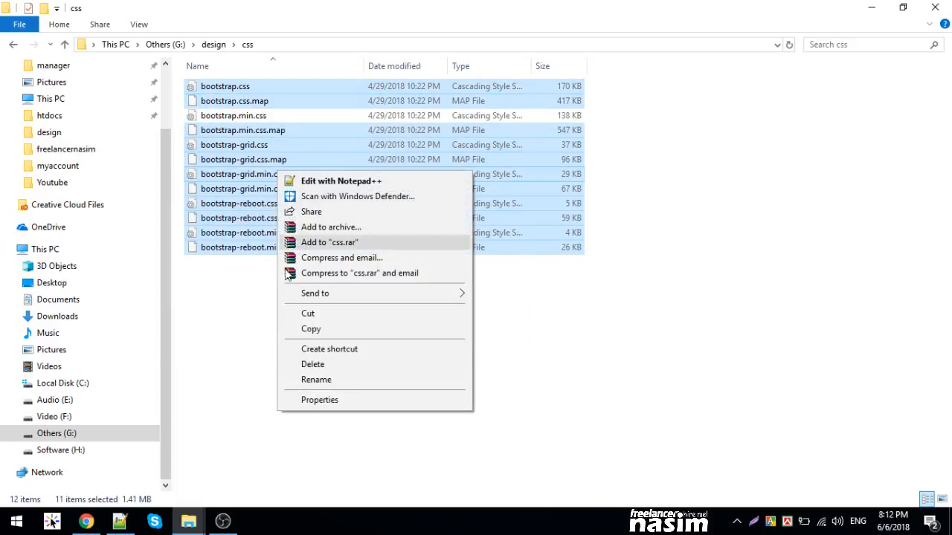
{"action": "left_click", "coordinate": [313, 364]}
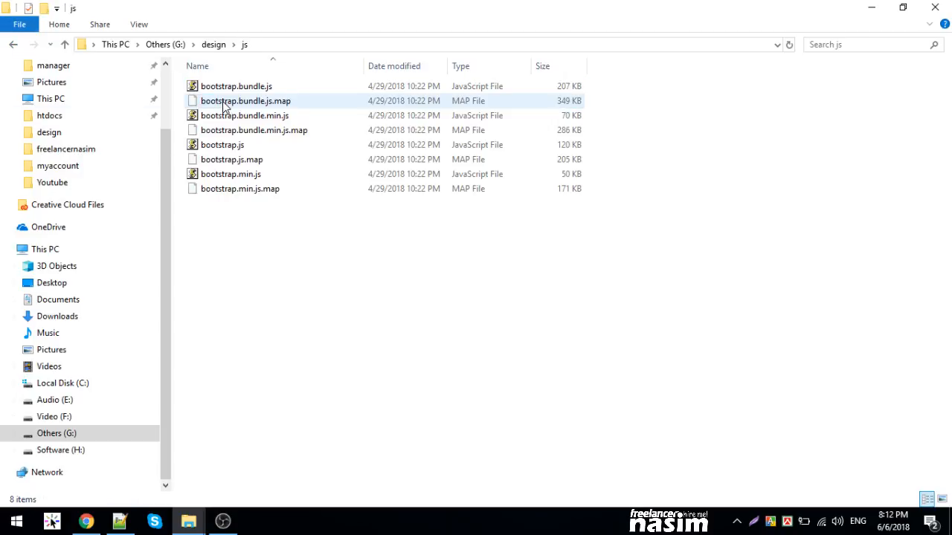
Delete the bundle, plain and map JavaScript files, keeping only bootstrap.min.js.
{"action": "left_click", "coordinate": [235, 85]}
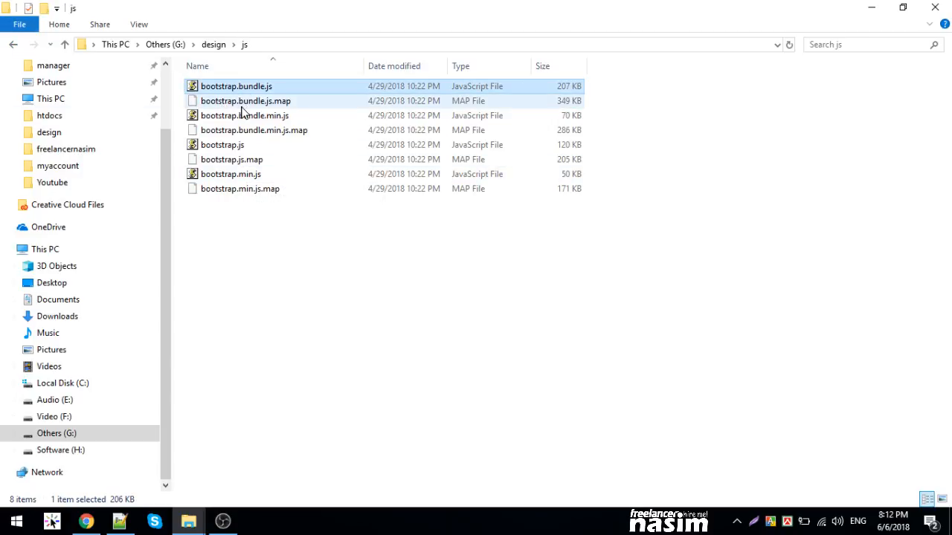
{"action": "left_click", "coordinate": [244, 116]}
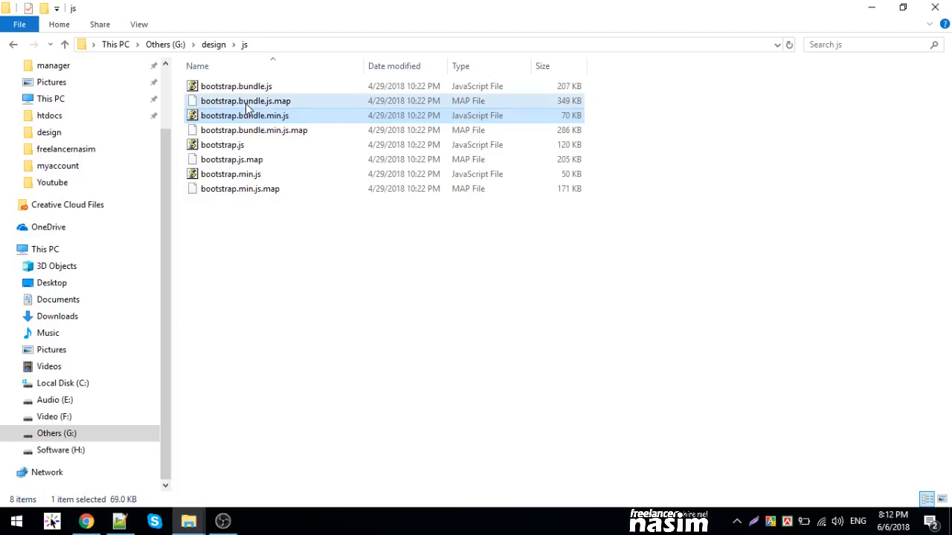
{"action": "left_click", "coordinate": [235, 85]}
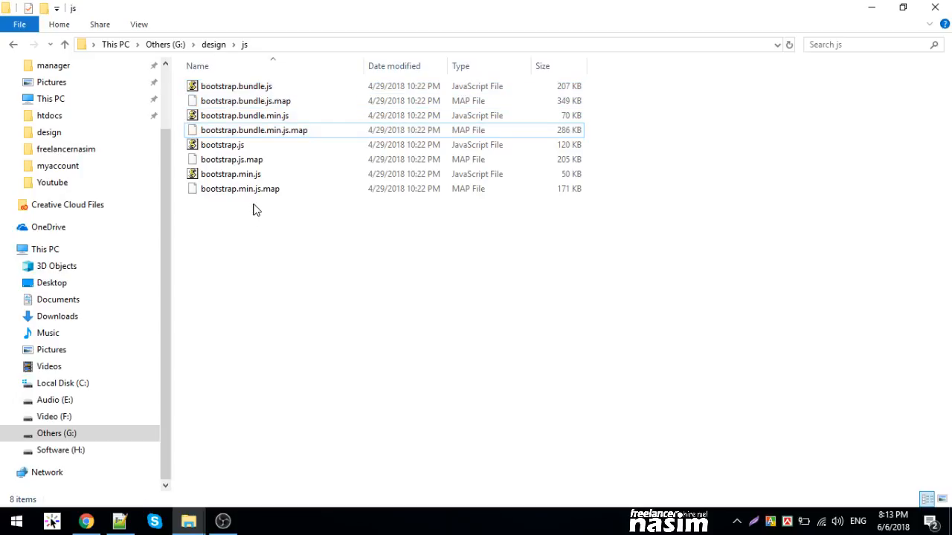
{"action": "left_click", "coordinate": [231, 174]}
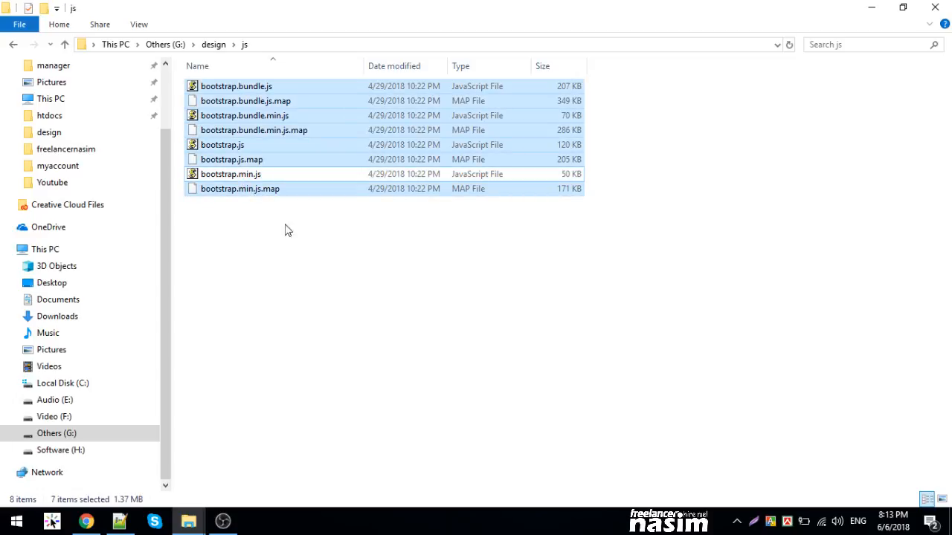
{"action": "right_click", "coordinate": [288, 230]}
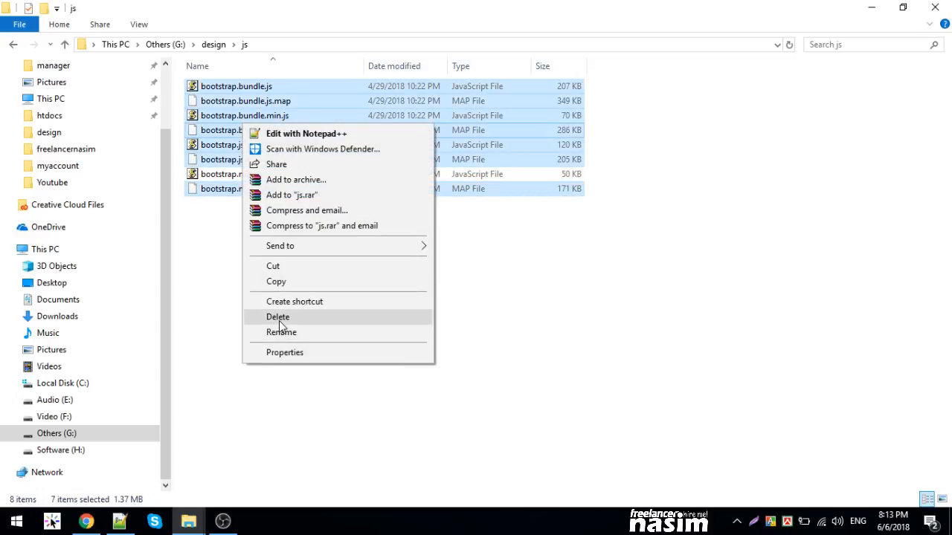
{"action": "left_click", "coordinate": [276, 317]}
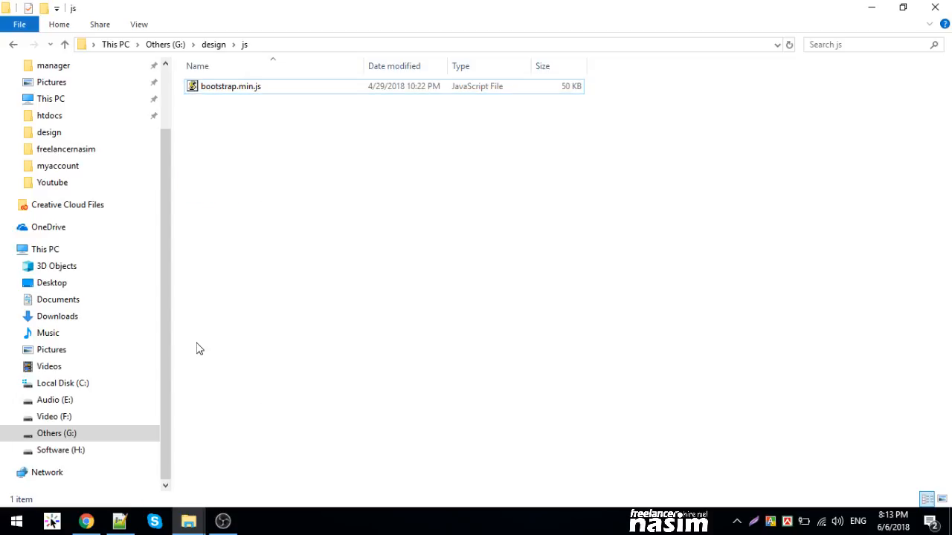
Expand html:5 into a full HTML5 skeleton in index.html.
{"action": "left_click", "coordinate": [232, 87]}
{"action": "type", "text": "h"}
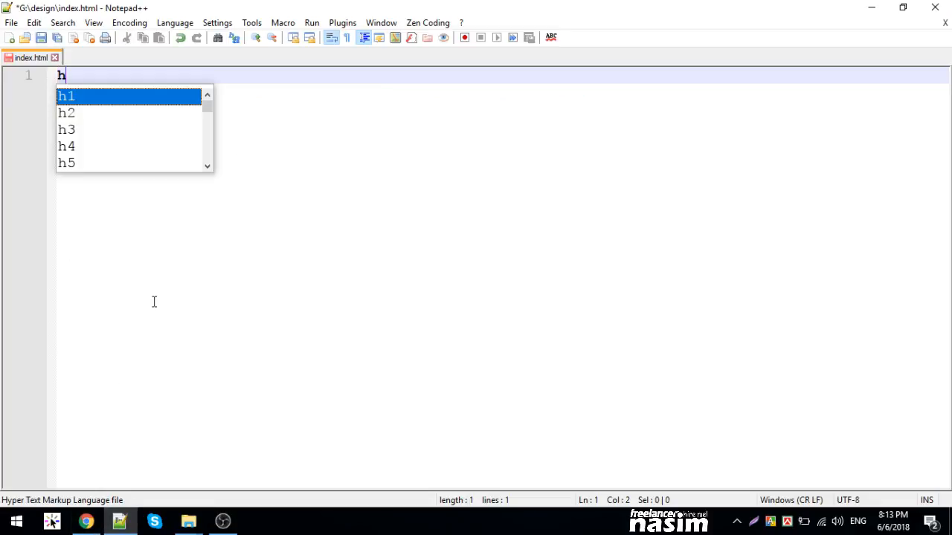
{"action": "type", "text": "tml:5"}
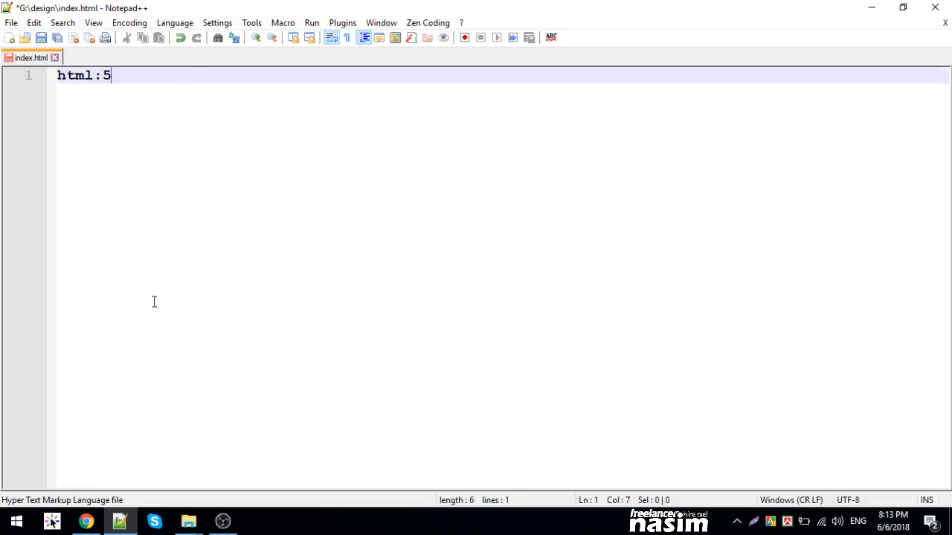
{"action": "key", "text": "Tab"}
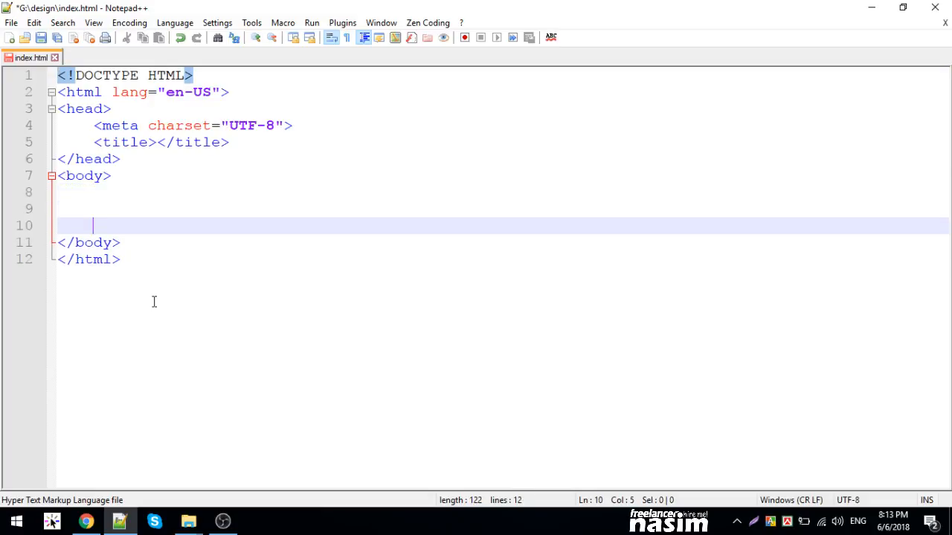
Add a script tag before the closing body with src js/bootstra.min.js.
{"action": "key", "text": "enter"}
{"action": "type", "text": "<script type=\"text/javascript\" src=\"\"></script>"}
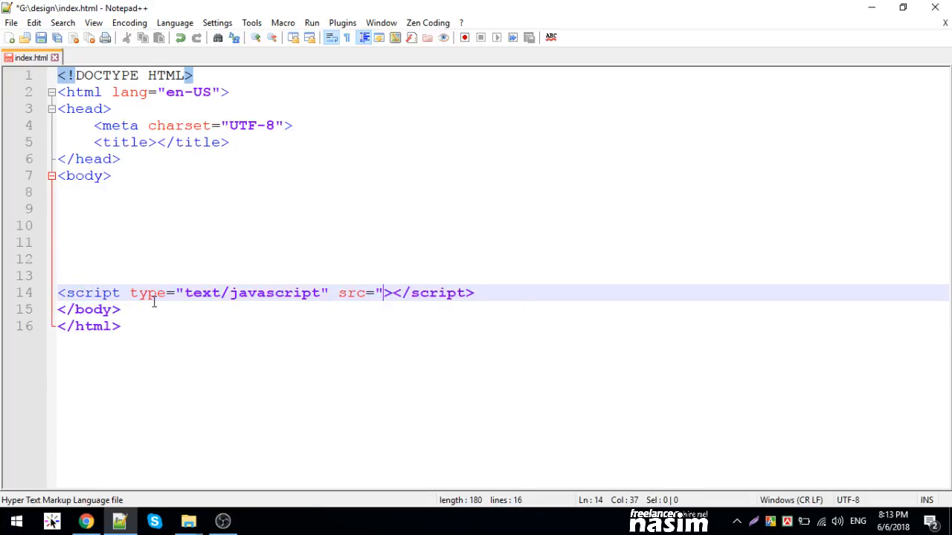
{"action": "type", "text": "js/"}
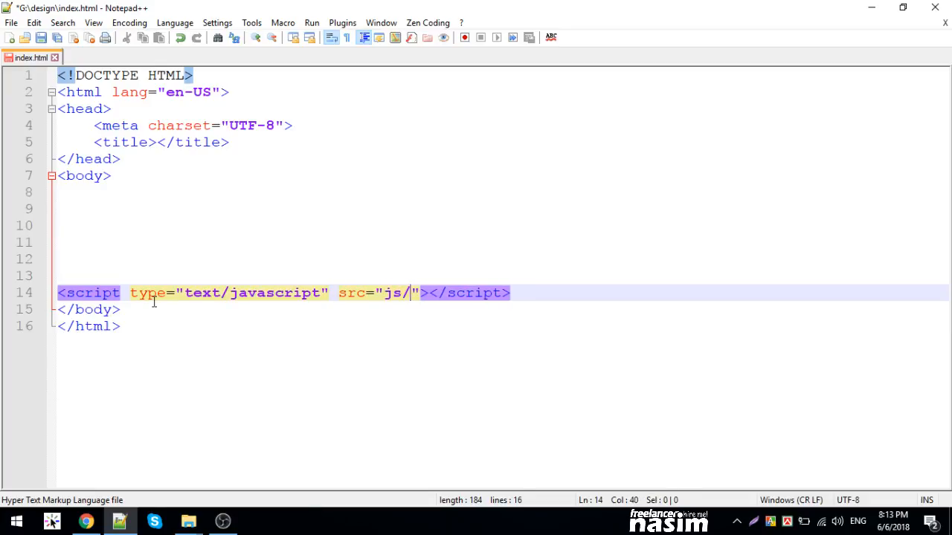
{"action": "type", "text": "bootstra.min.js"}
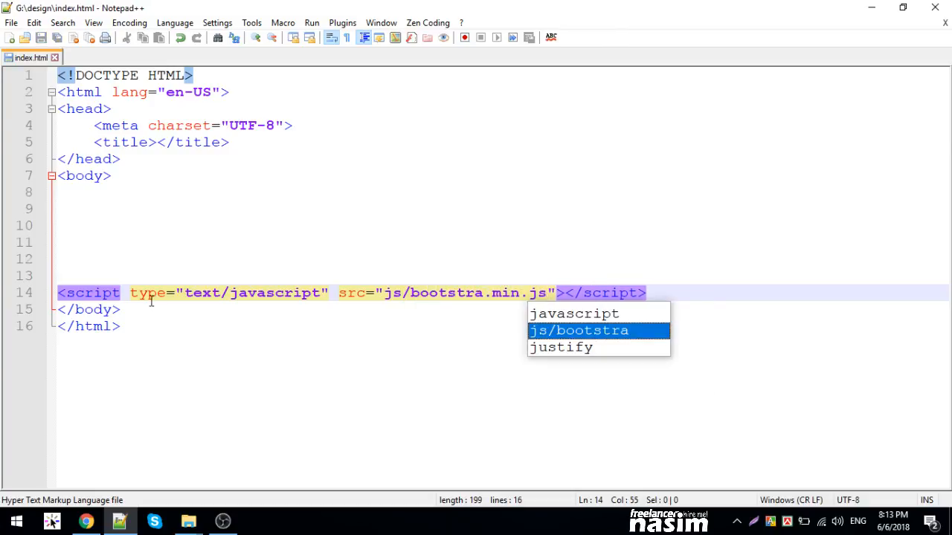
Check the css folder name in the design folder and return to index.html.
{"action": "left_click", "coordinate": [187, 520]}
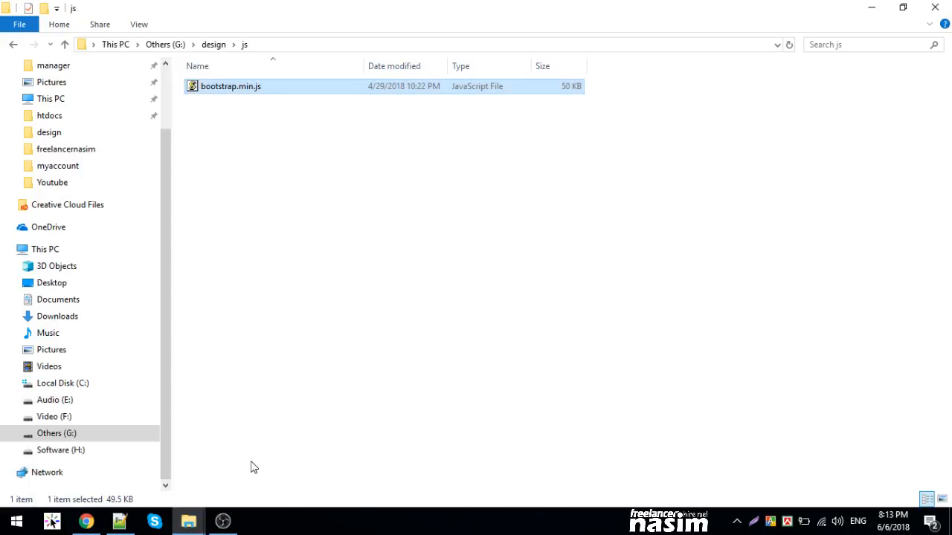
{"action": "left_click", "coordinate": [12, 45]}
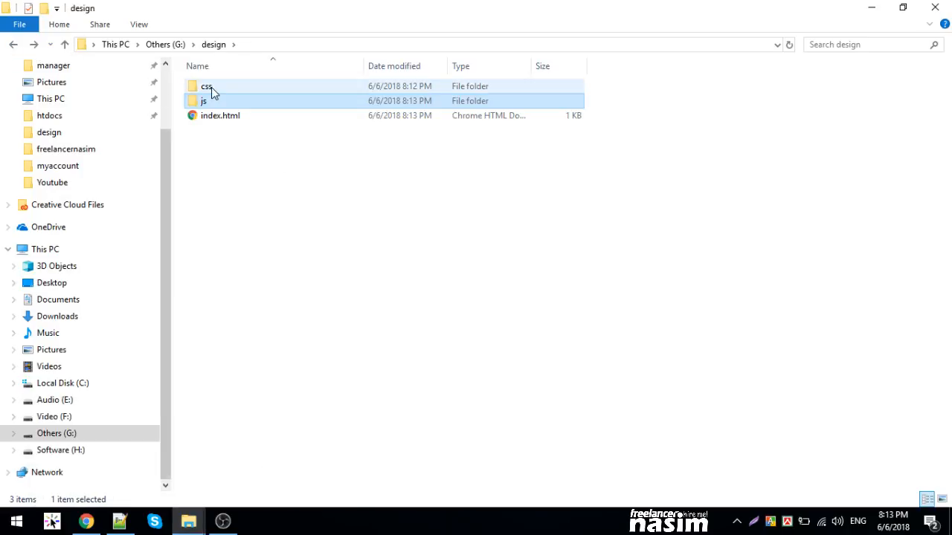
{"action": "double_click", "coordinate": [206, 85]}
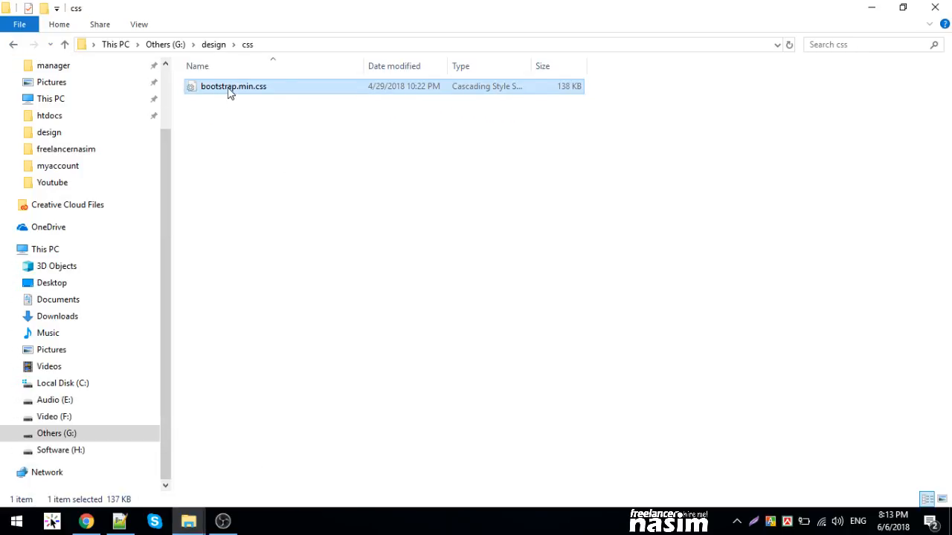
{"action": "left_click", "coordinate": [119, 520]}
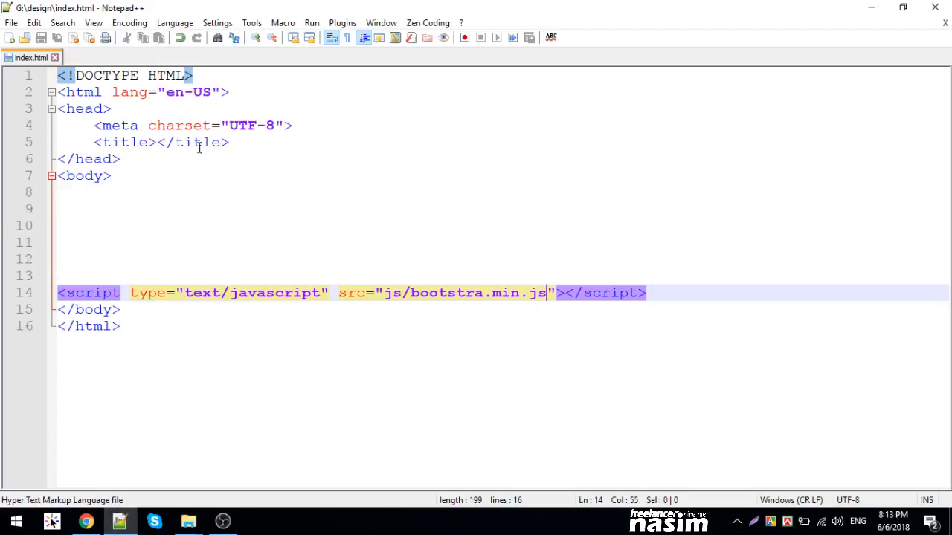
Add a stylesheet link with href css/bootstrap.min.css in the head.
{"action": "key", "text": "Return"}
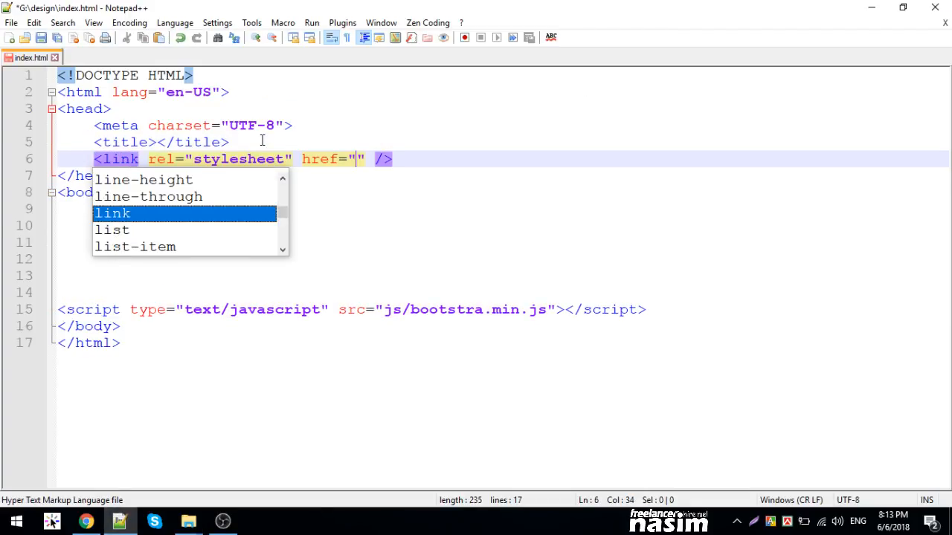
{"action": "key", "text": "Escape"}
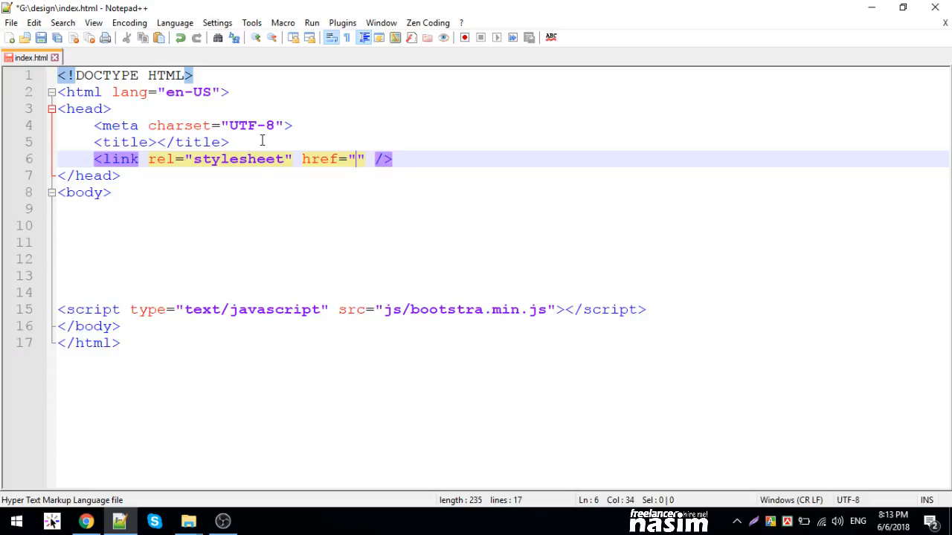
{"action": "type", "text": "css/bootstrap.min.css"}
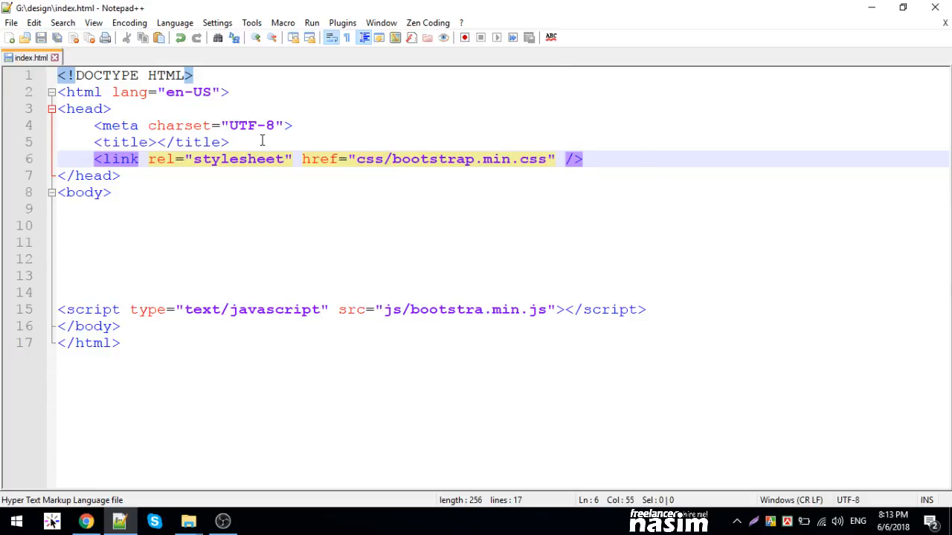
{"action": "left_click", "coordinate": [262, 143]}
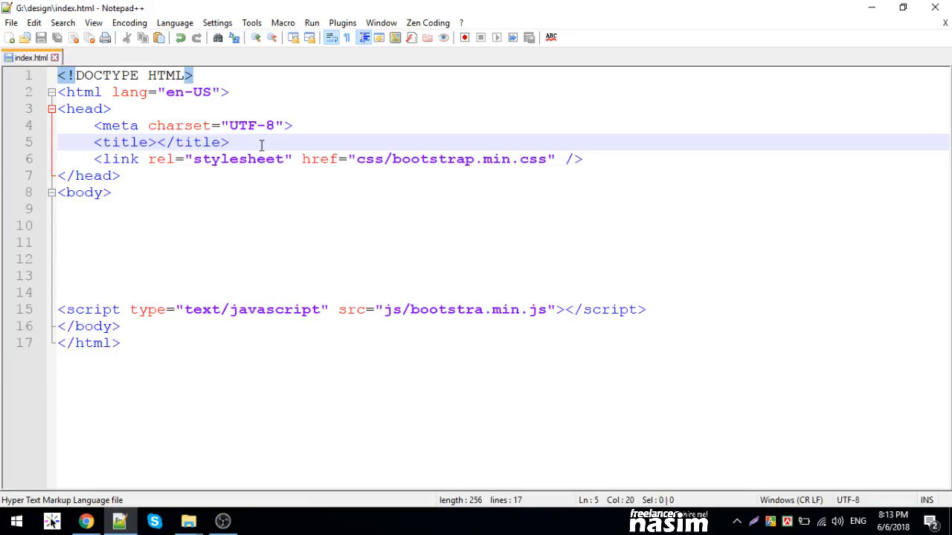